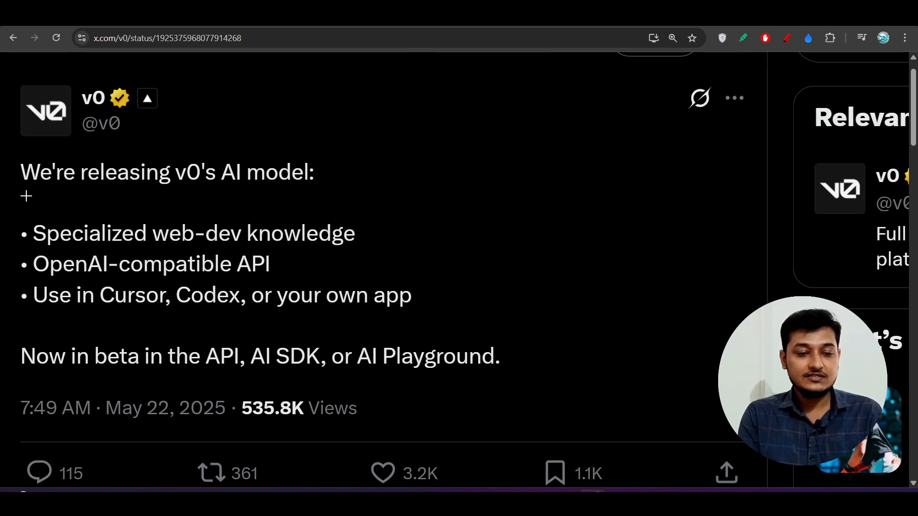
Step: Underline the opening line 'We're releasing v0's AI model' in red on the tweet
drag(26, 196, 211, 196)
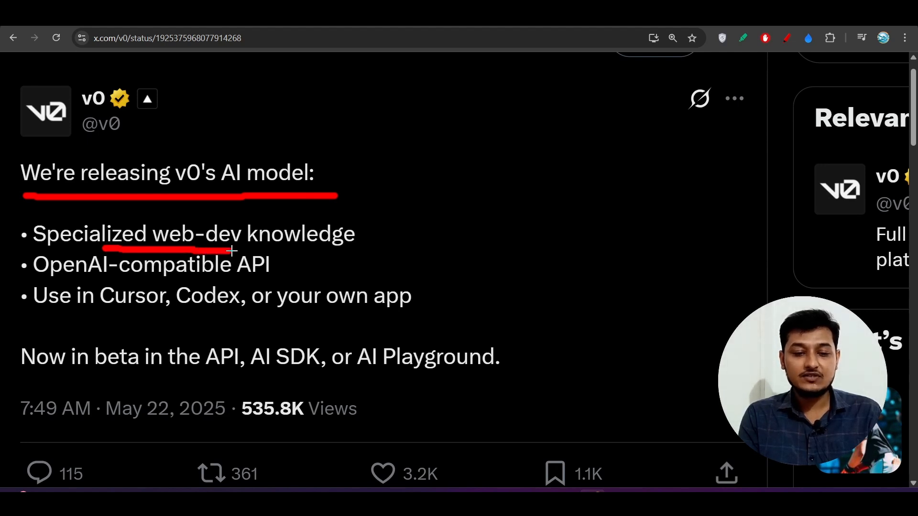
mouse_move(239, 250)
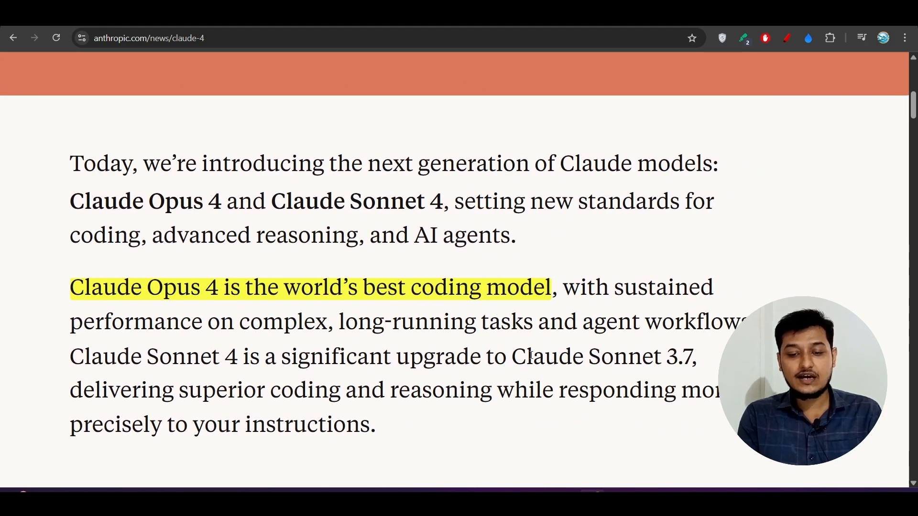
Step: Highlight 'Claude Sonnet 4' in the Claude 4 article, then visit v0.dev/pricing and scroll down
drag(512, 356, 642, 356)
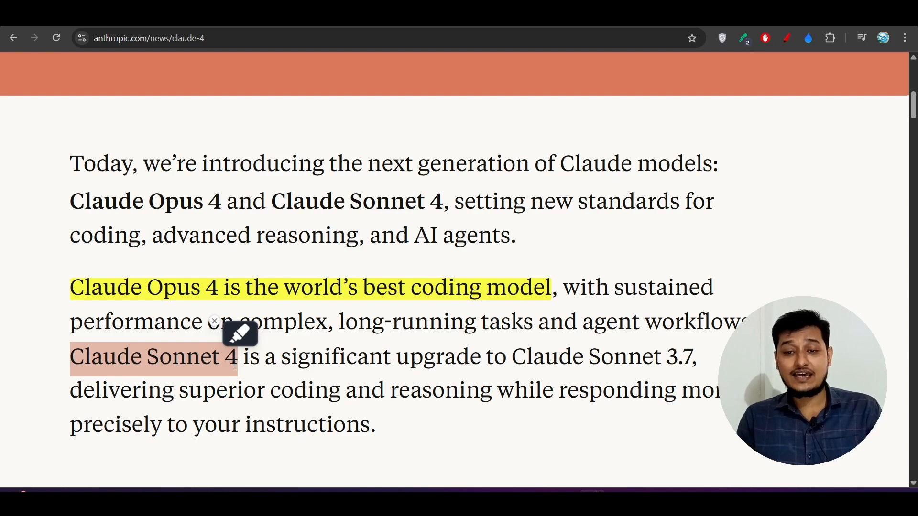
text(v0.dev/pricing)
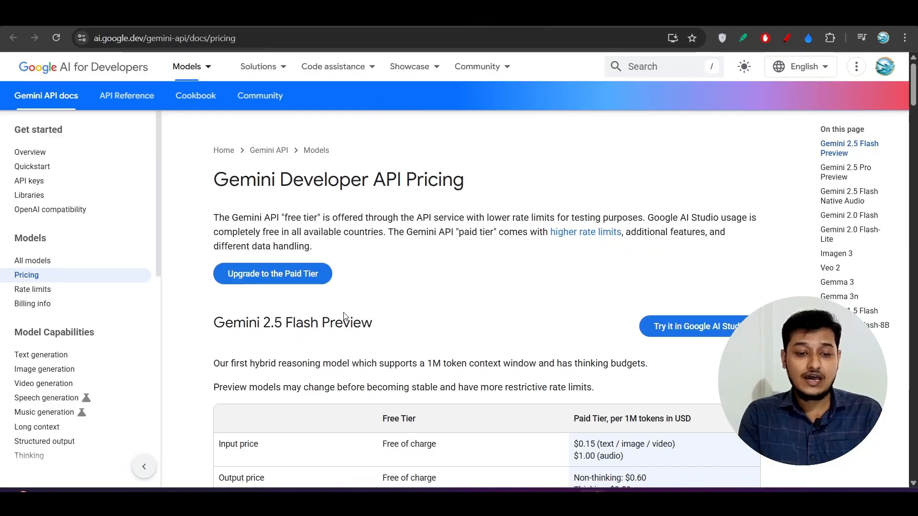
scroll(down, 3)
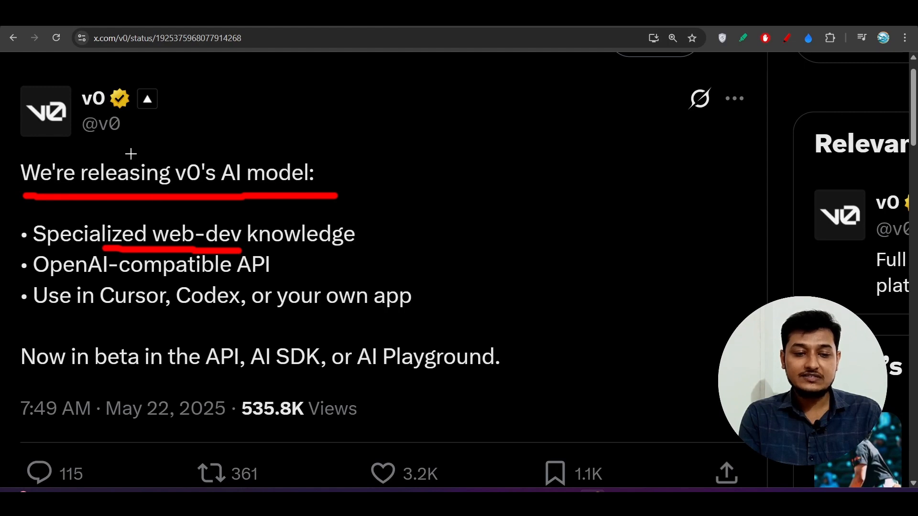
mouse_move(295, 209)
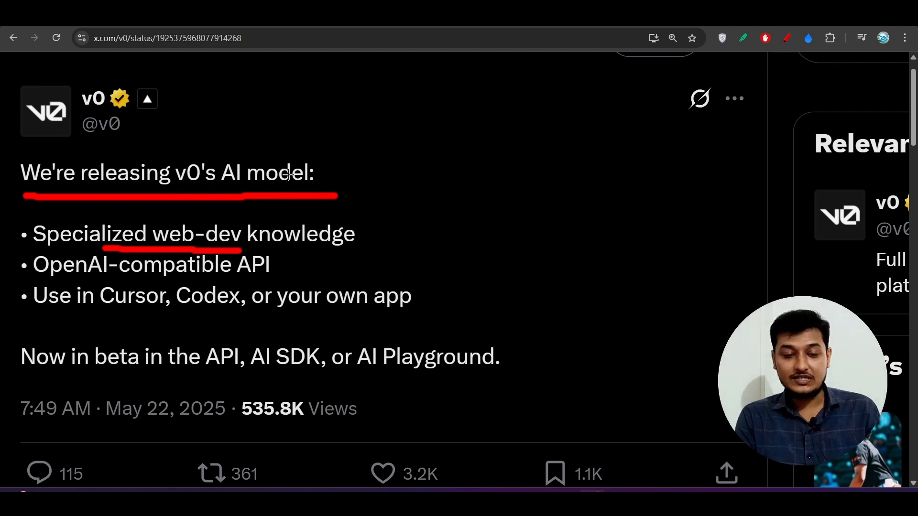
Step: Scroll the v0 thread to the v0-1.0-md specs and mark two lines
scroll(down, 3)
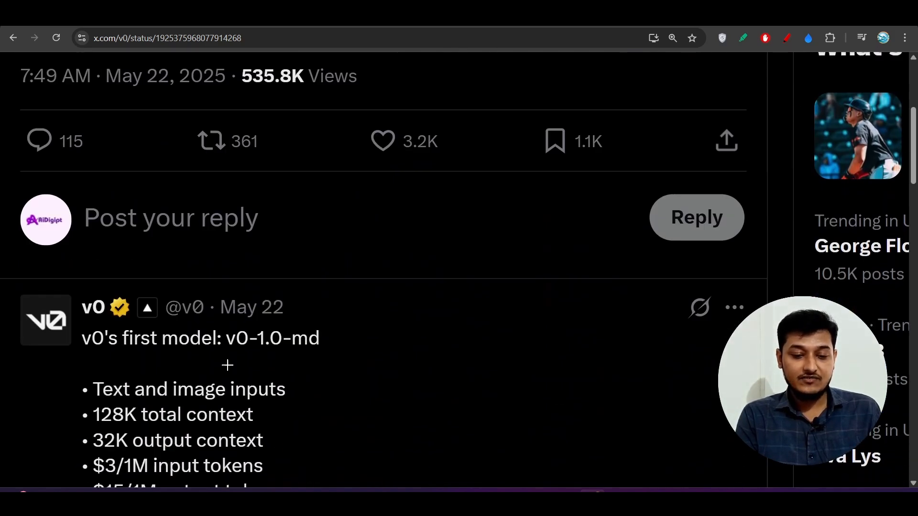
drag(222, 363, 311, 360)
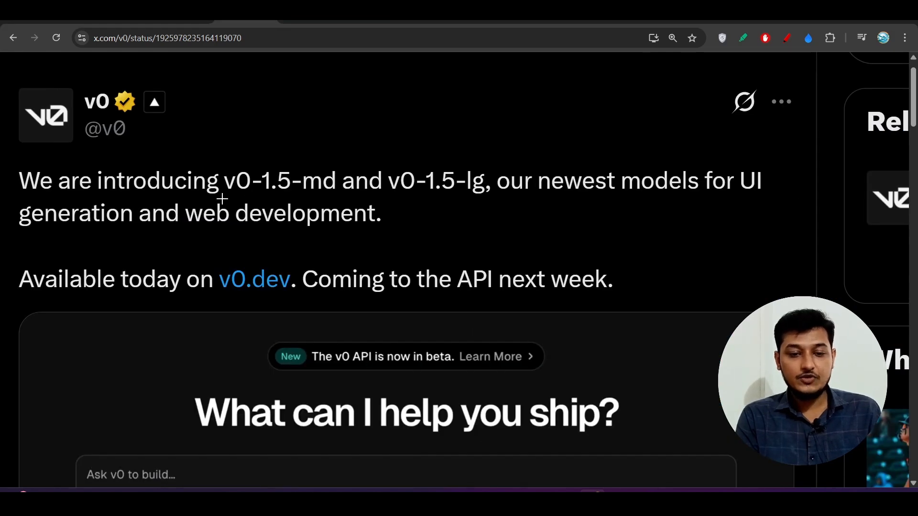
drag(221, 198, 332, 196)
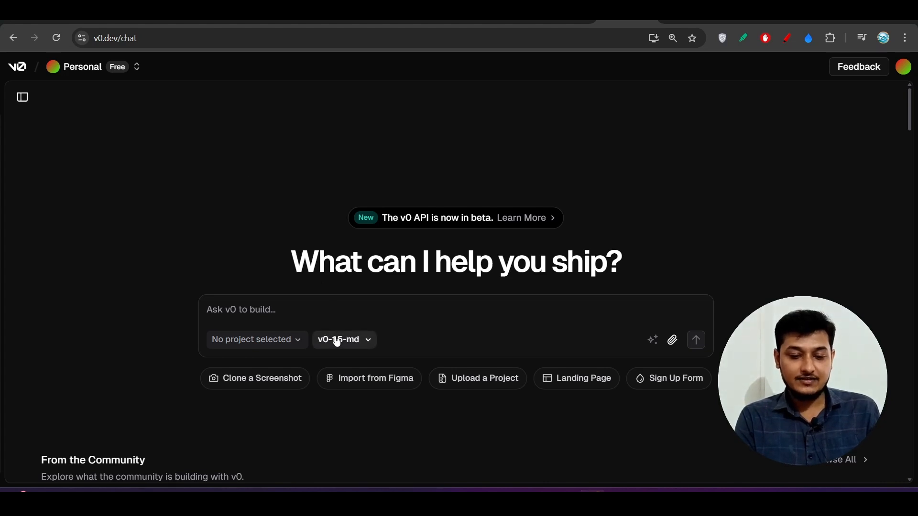
Step: Review the v0 model dropdown options, then scroll the pricing plans and mark a plan line
click(343, 340)
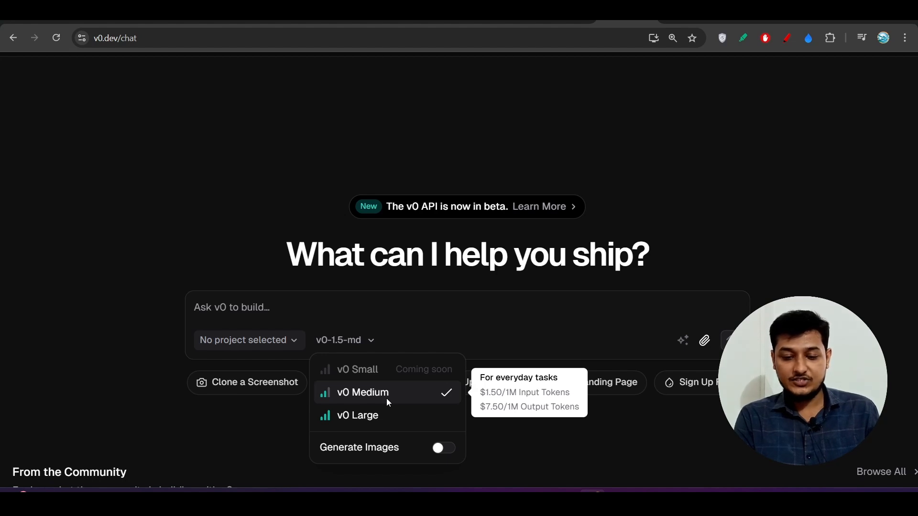
mouse_move(383, 416)
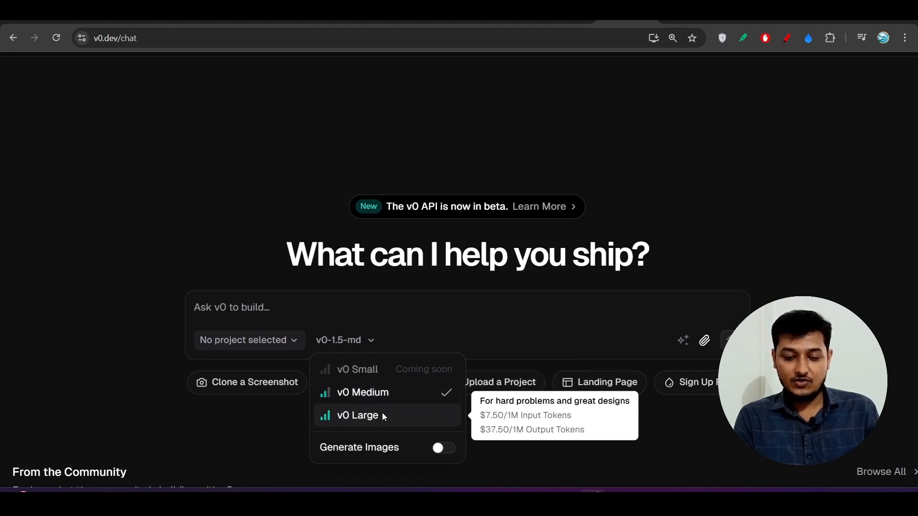
mouse_move(365, 393)
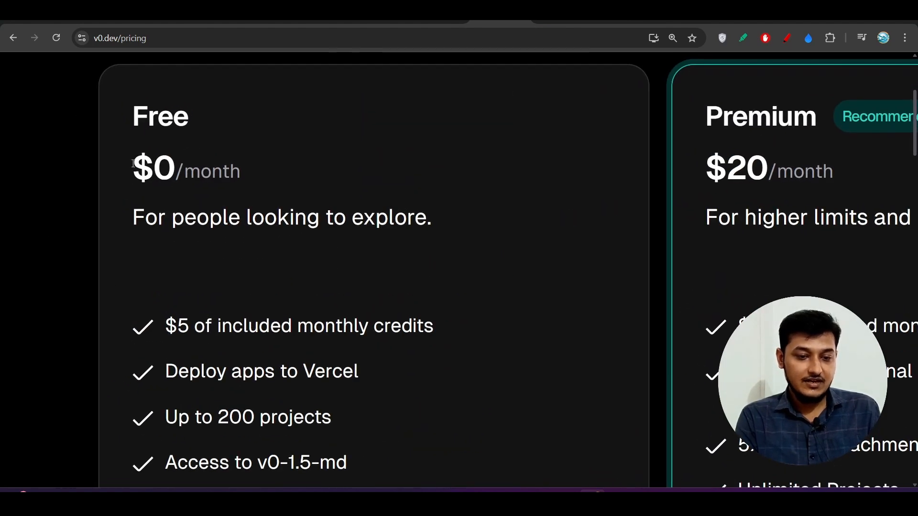
scroll(down, 3)
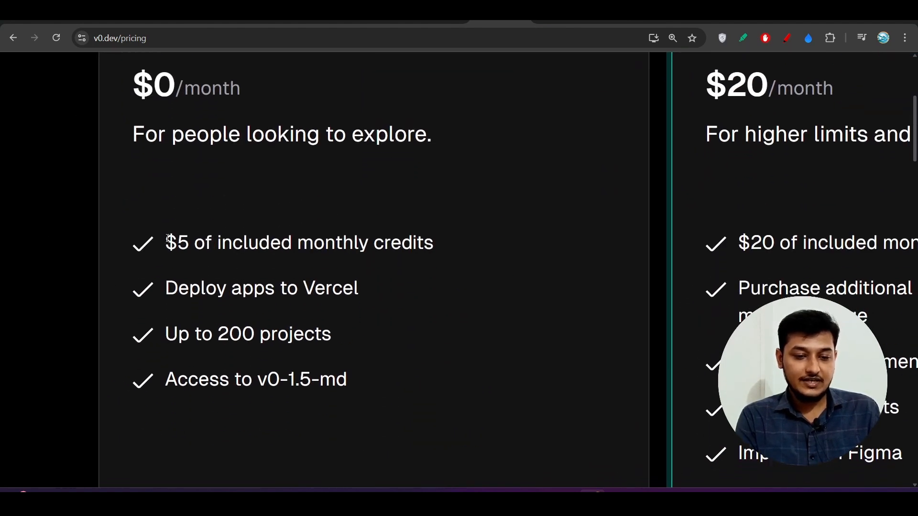
drag(166, 242, 401, 242)
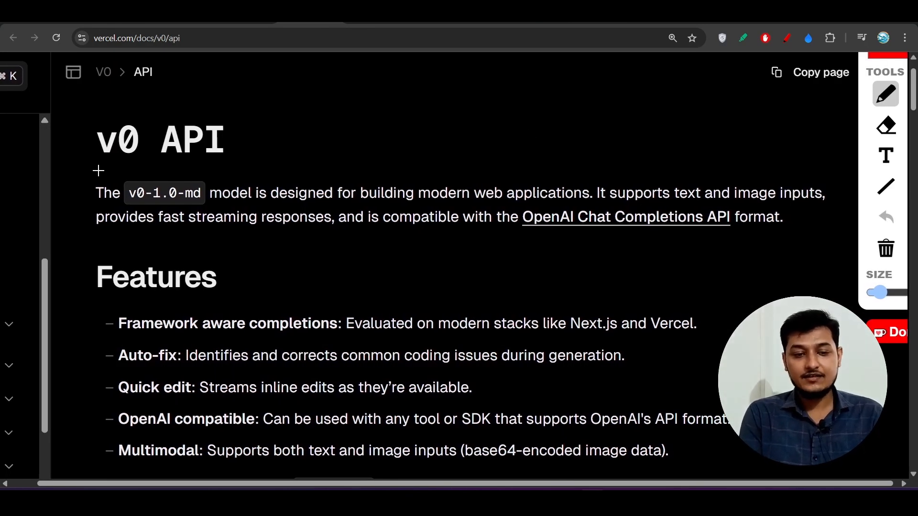
Step: Underline 'v0 API', 'v0-1.0-md', its design purpose and 'web applications' in red
drag(97, 171, 158, 170)
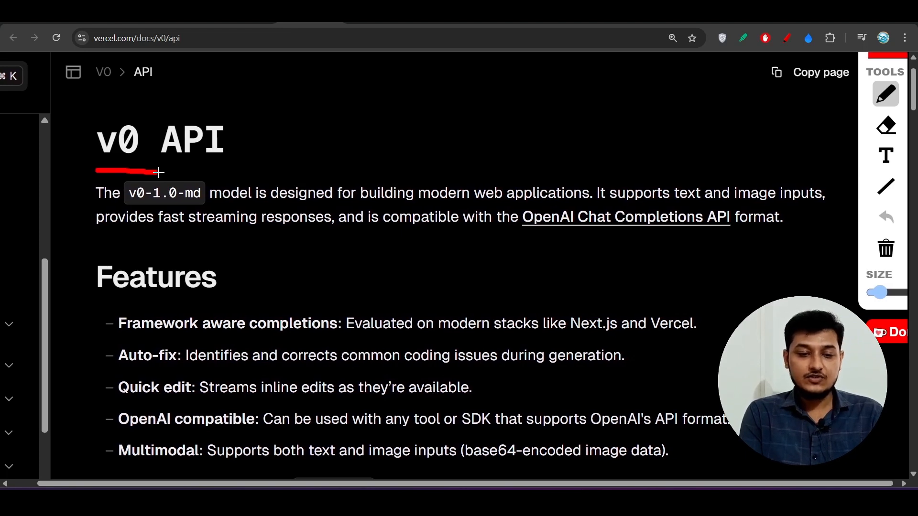
drag(125, 206, 206, 206)
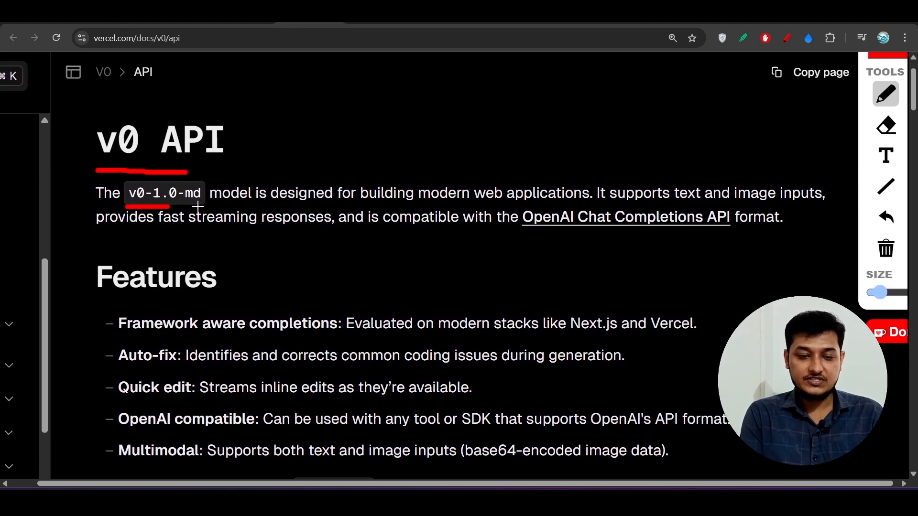
drag(123, 208, 425, 208)
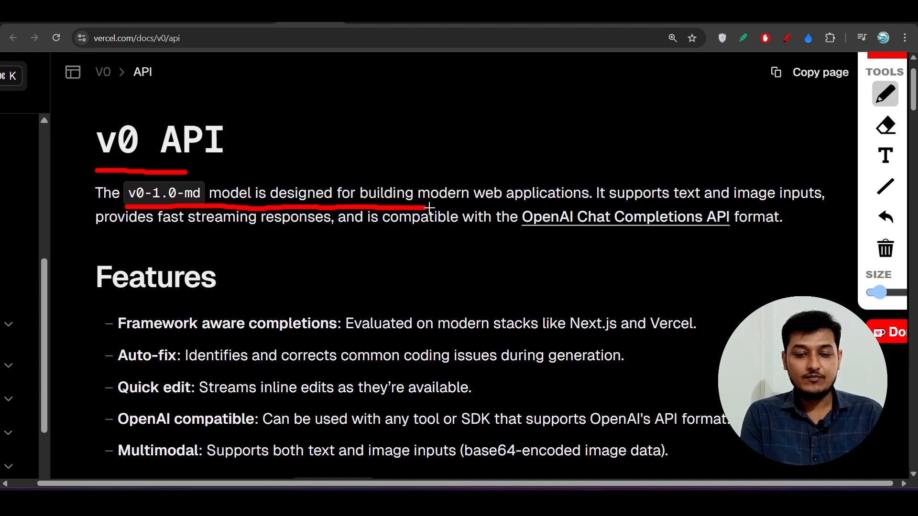
drag(486, 211, 553, 211)
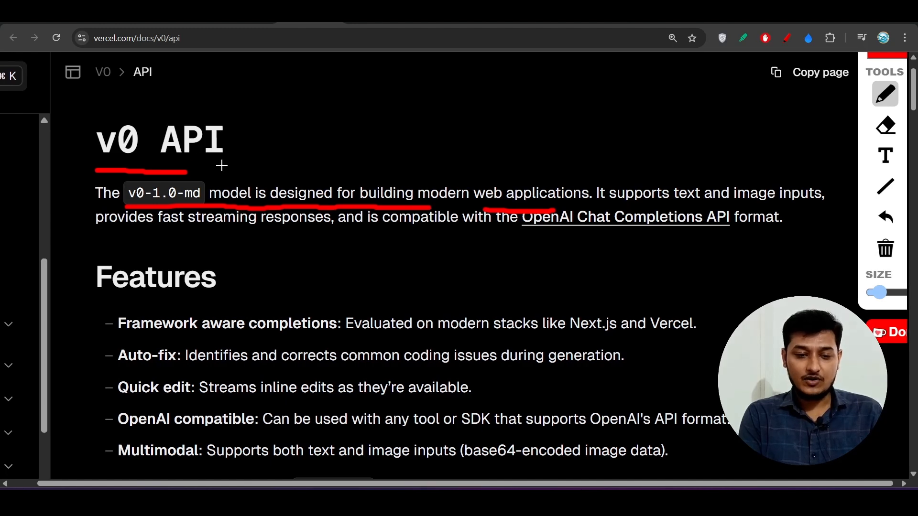
mouse_move(293, 91)
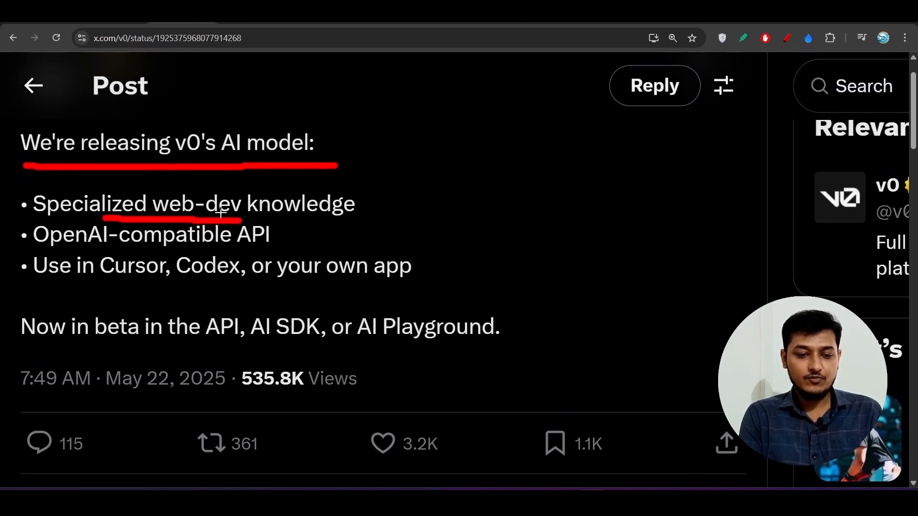
Step: Underline the word 'knowledge' in red on the v0 AI model post
drag(240, 218, 316, 225)
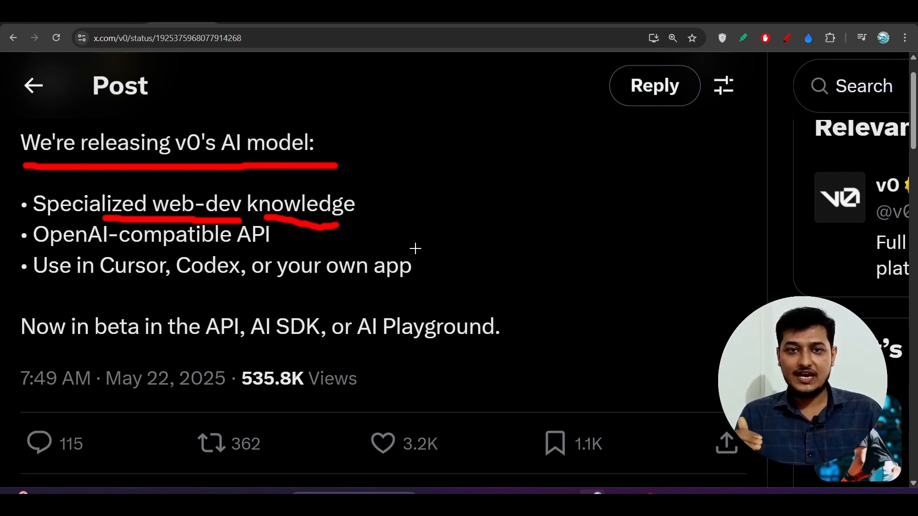
mouse_move(198, 174)
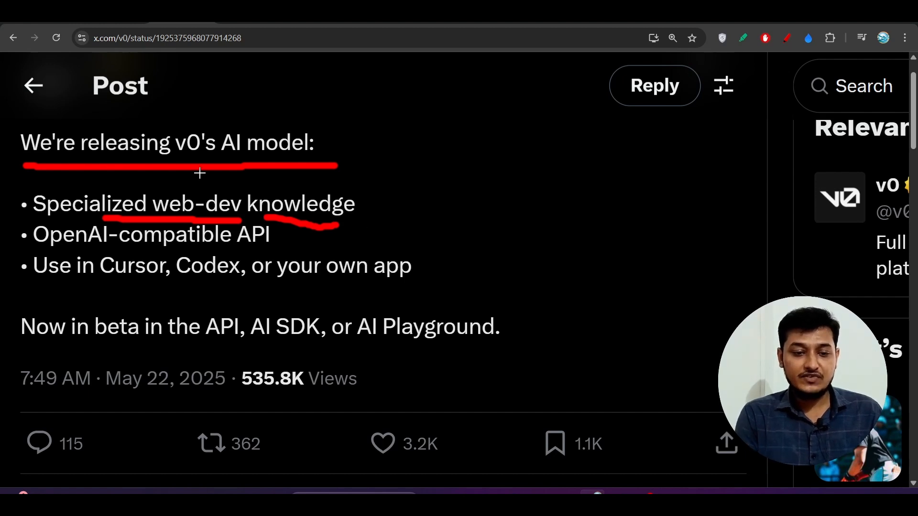
mouse_move(177, 213)
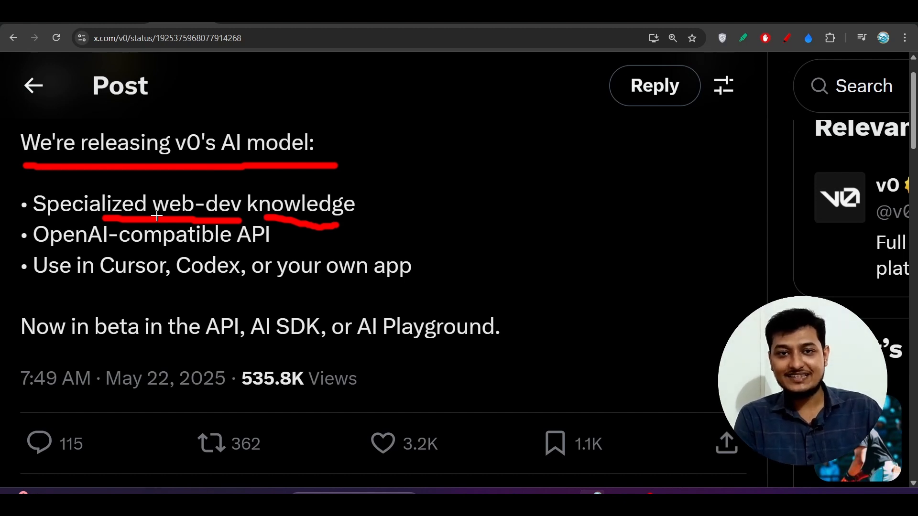
mouse_move(112, 253)
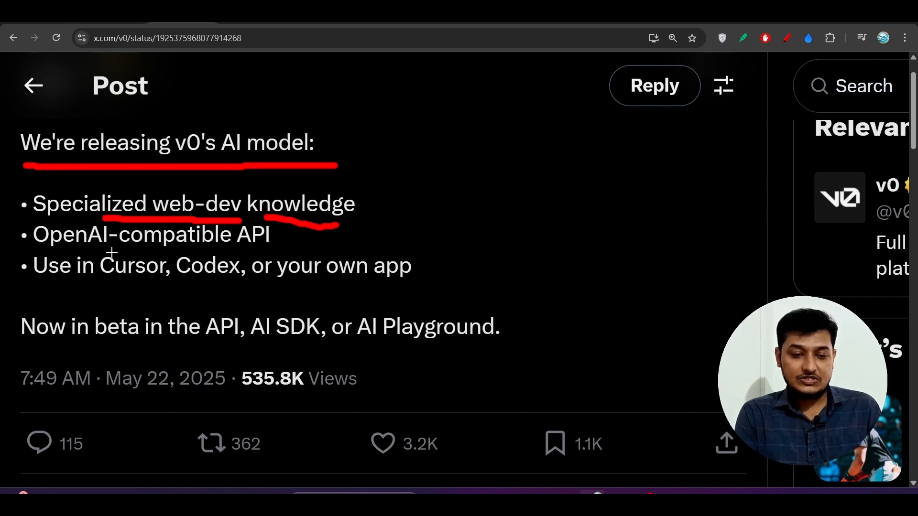
mouse_move(78, 251)
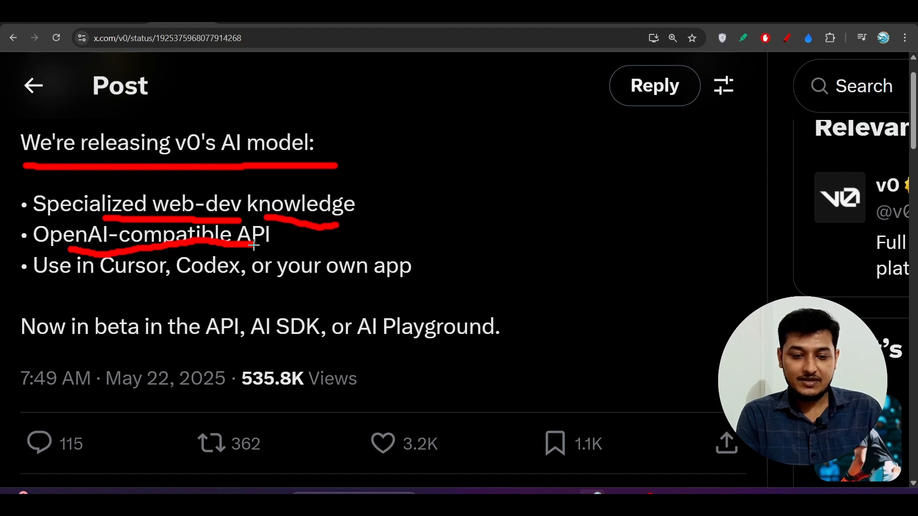
mouse_move(50, 285)
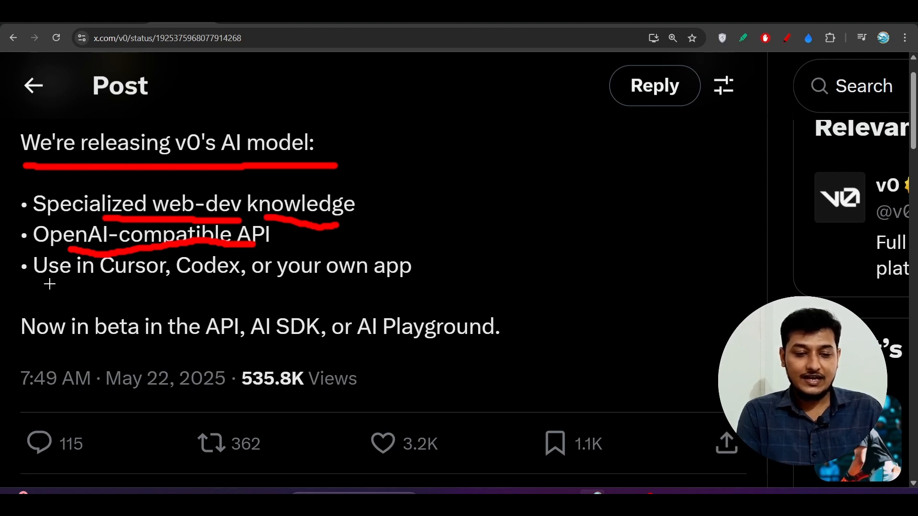
Step: Underline 'Use in Cursor' in the post's third bullet
drag(47, 285, 152, 284)
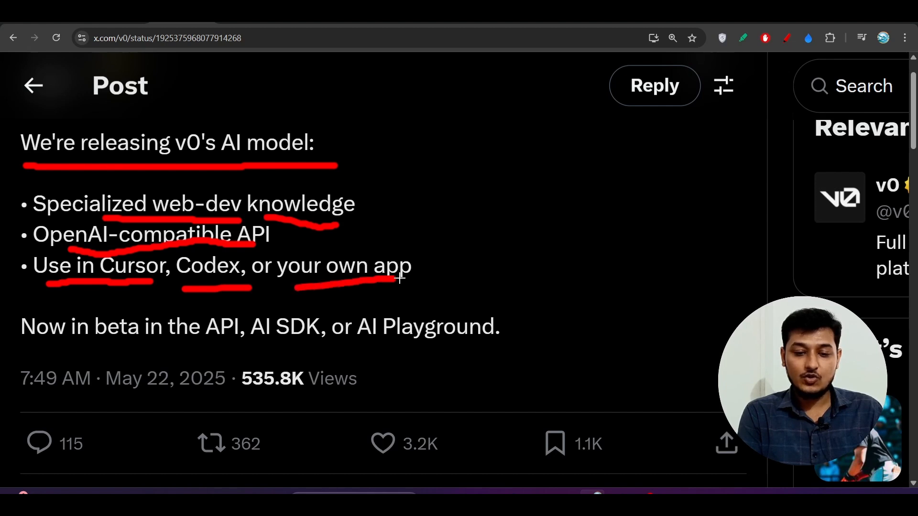
mouse_move(150, 284)
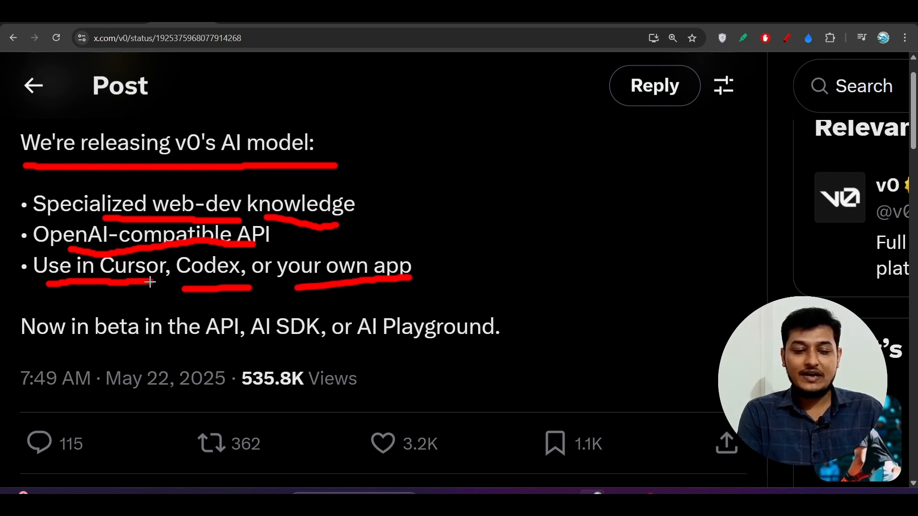
mouse_move(136, 286)
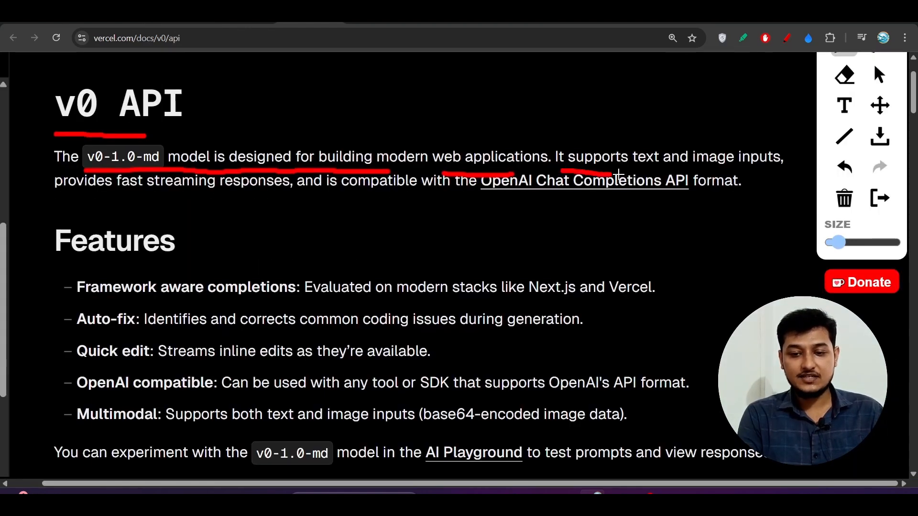
Step: Underline the text and image inputs and fast streaming responses phrases, then scroll down
drag(568, 170, 782, 170)
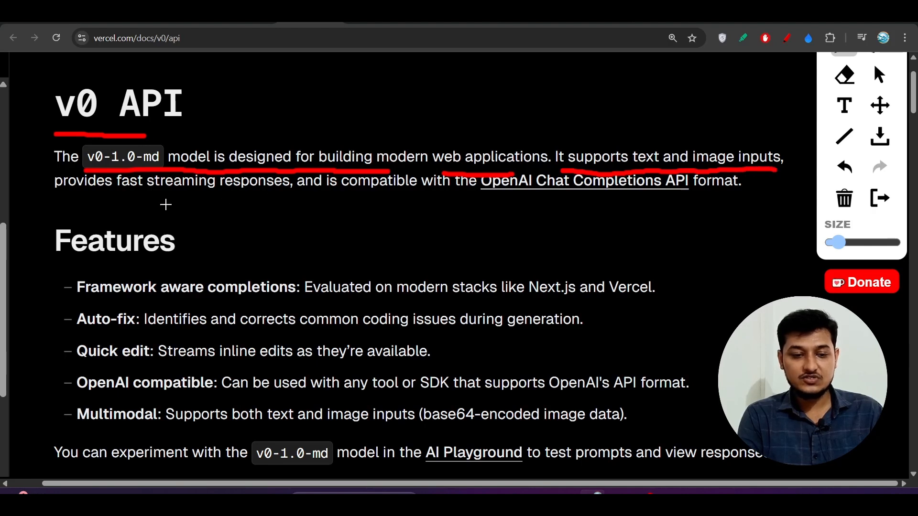
drag(89, 199, 239, 199)
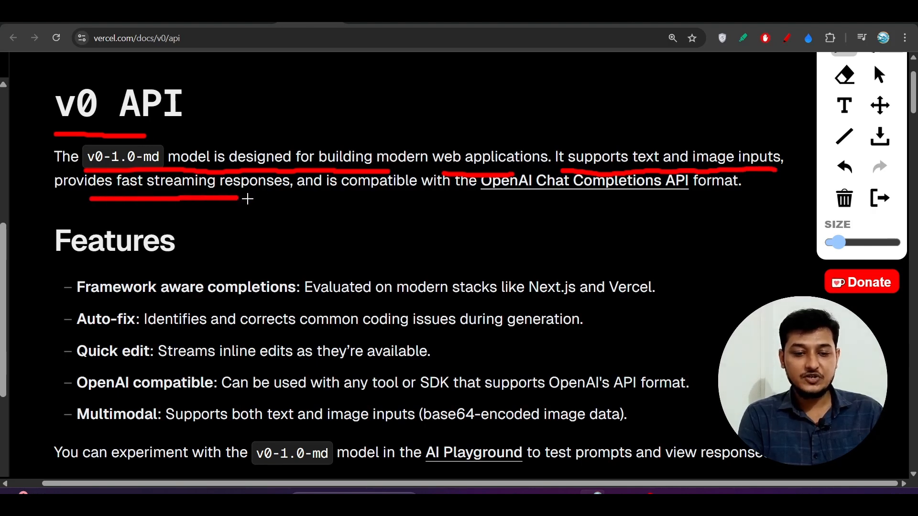
scroll(down, 3)
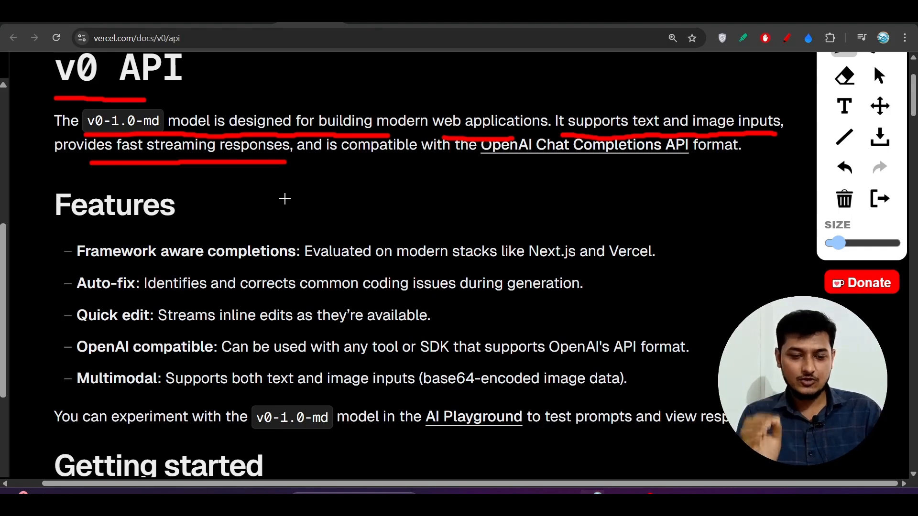
mouse_move(77, 163)
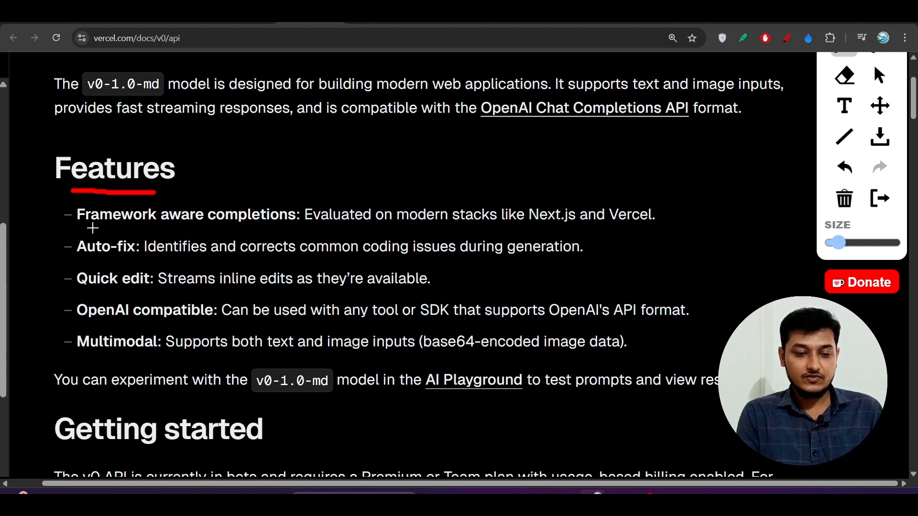
Step: Underline Framework aware completions, its Next.js and Vercel evaluation, and Auto-fix
drag(77, 229, 198, 228)
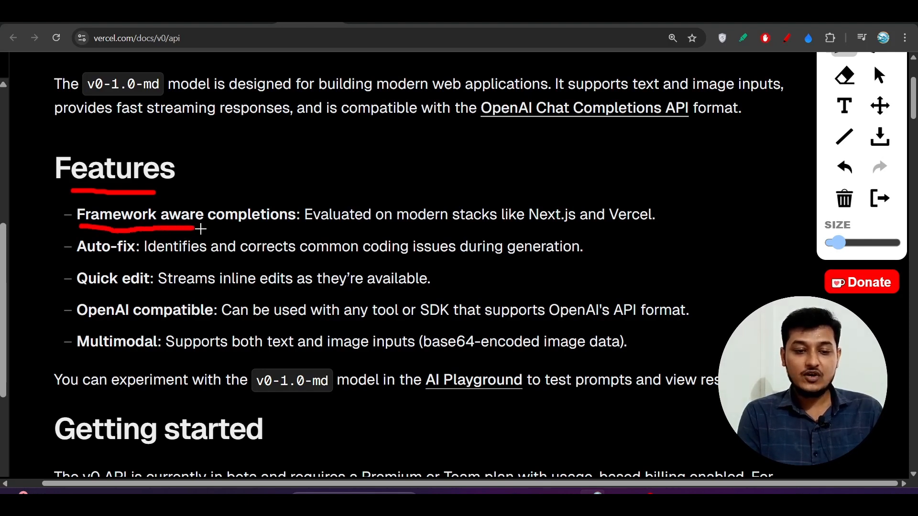
drag(199, 230, 279, 231)
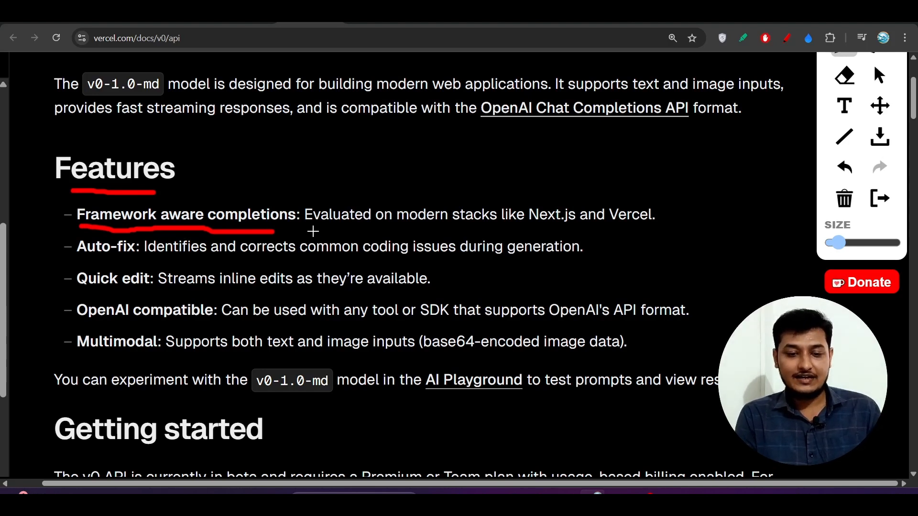
drag(305, 230, 475, 228)
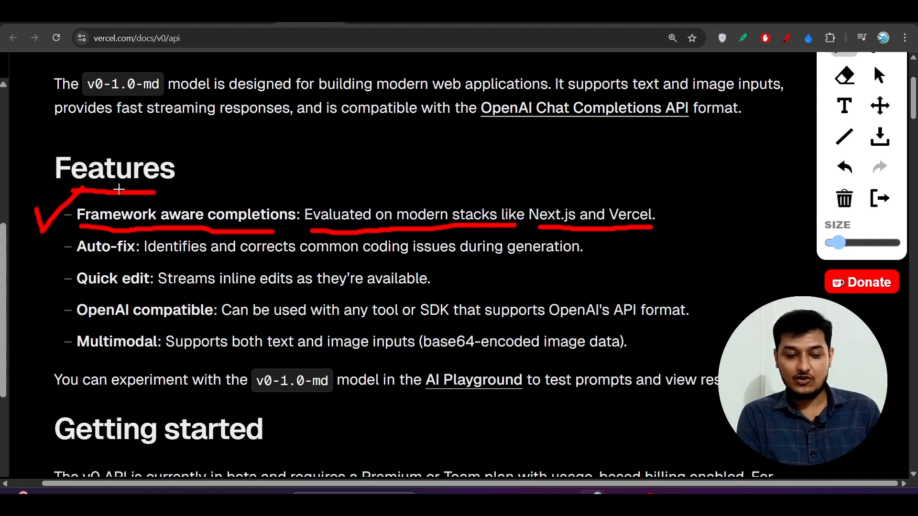
drag(65, 262, 91, 262)
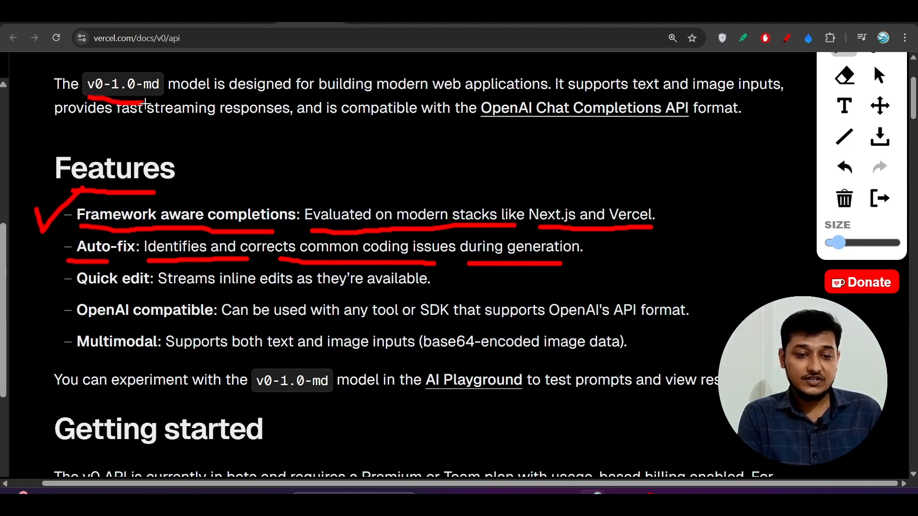
Step: Circle v0-1.0-md and underline the Quick edit and OpenAI compatible feature descriptions
drag(88, 64, 164, 106)
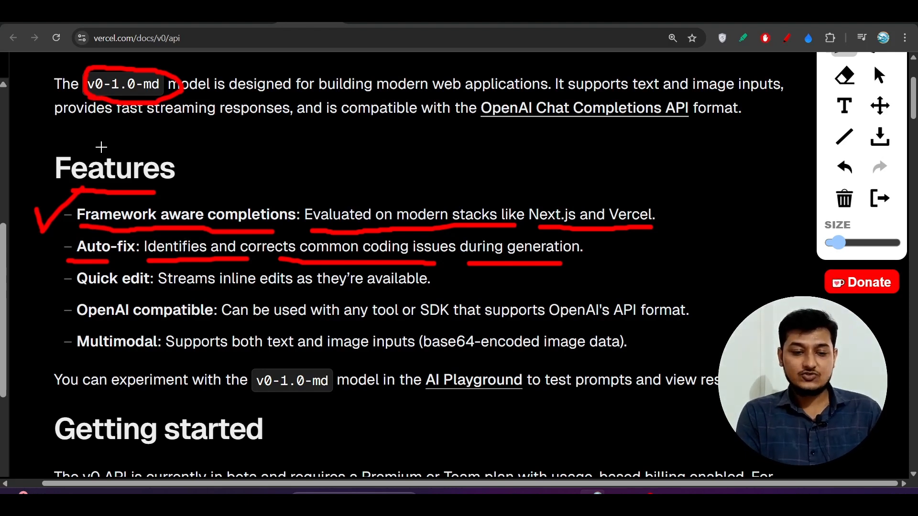
mouse_move(138, 263)
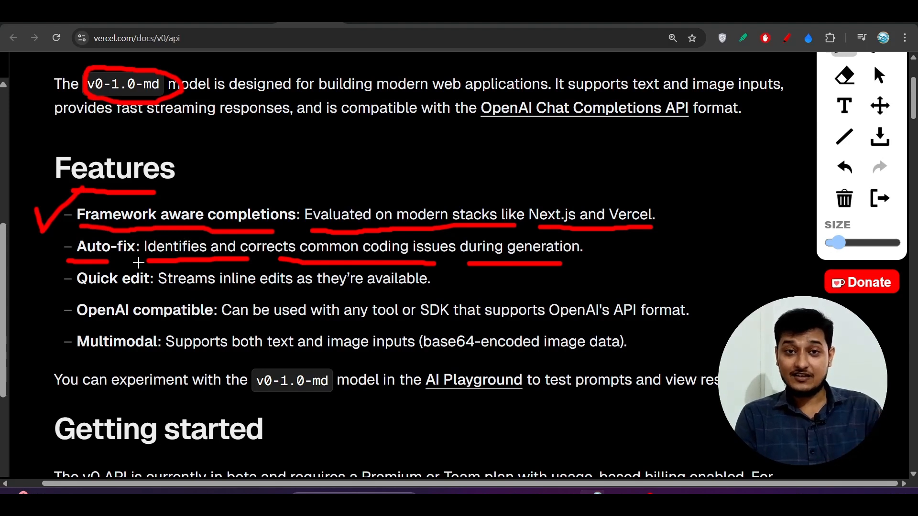
drag(76, 293, 123, 292)
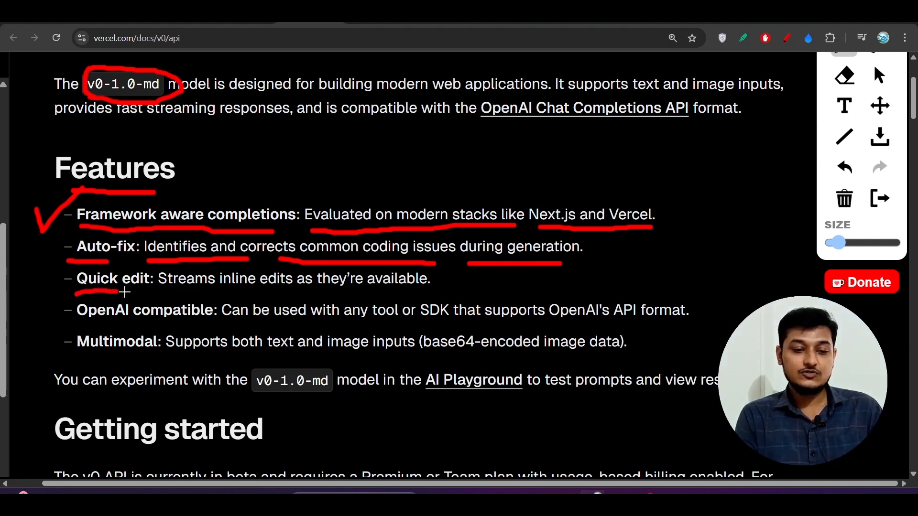
drag(123, 291, 302, 290)
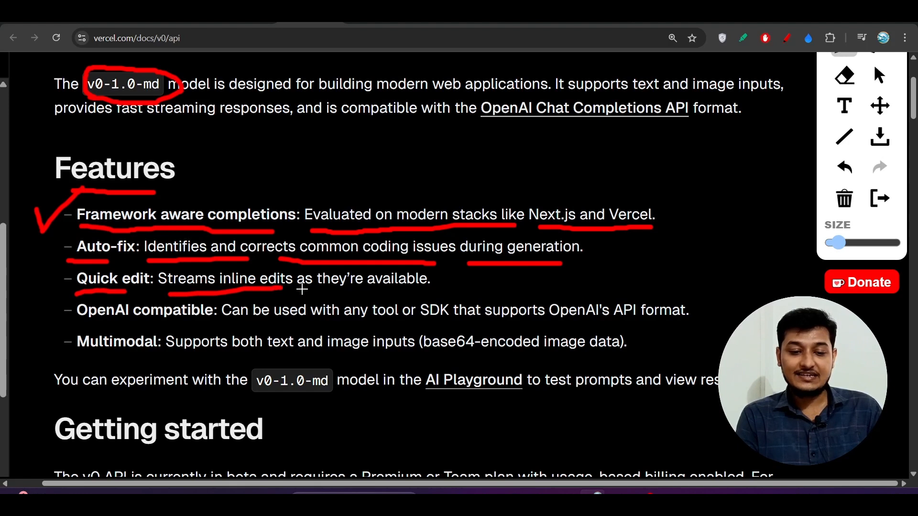
drag(275, 287, 404, 288)
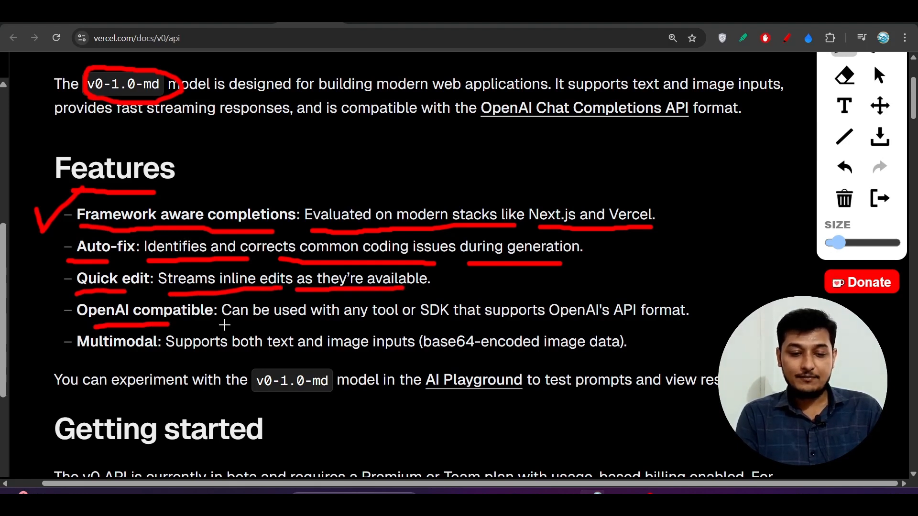
drag(221, 326, 412, 323)
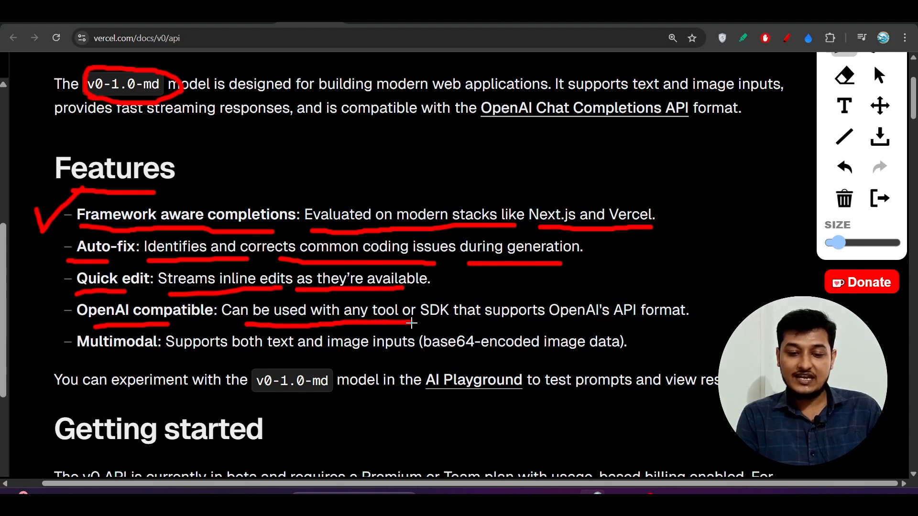
drag(433, 328, 650, 327)
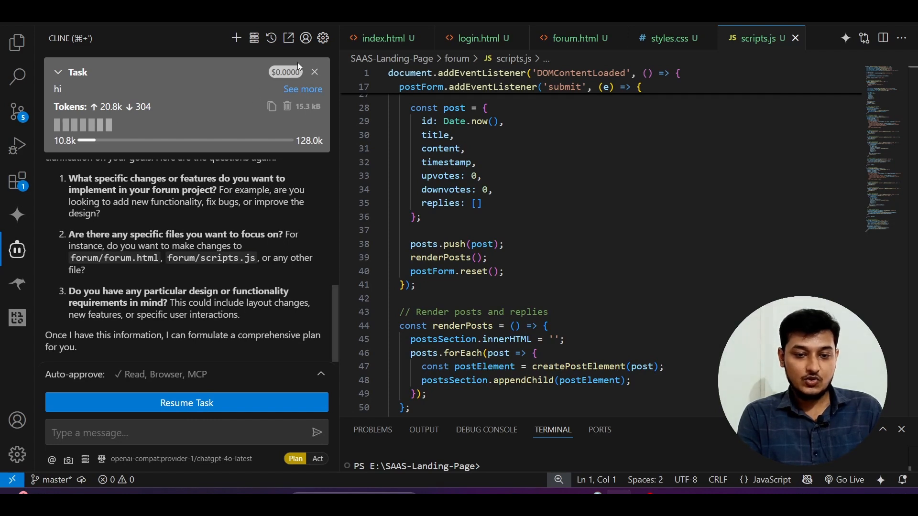
Step: Open Cline's settings and show OpenAI Compatible in the API Provider list
click(323, 38)
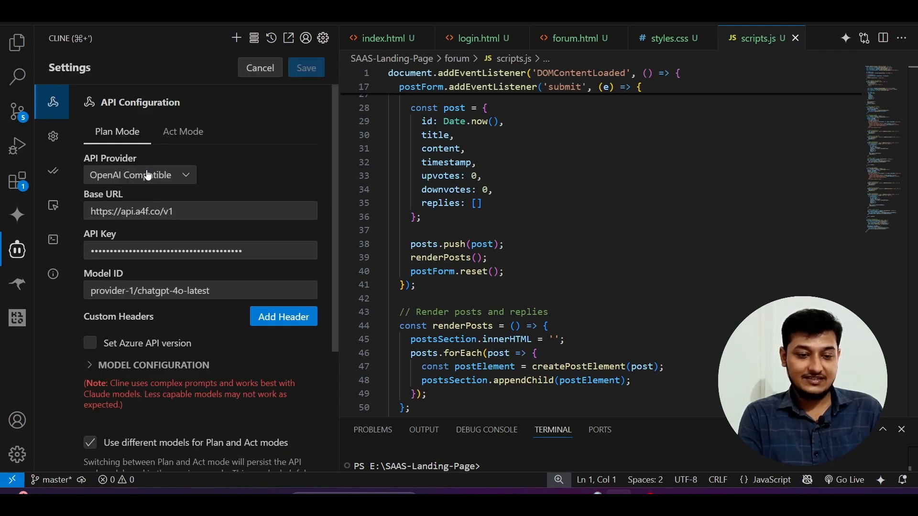
click(139, 175)
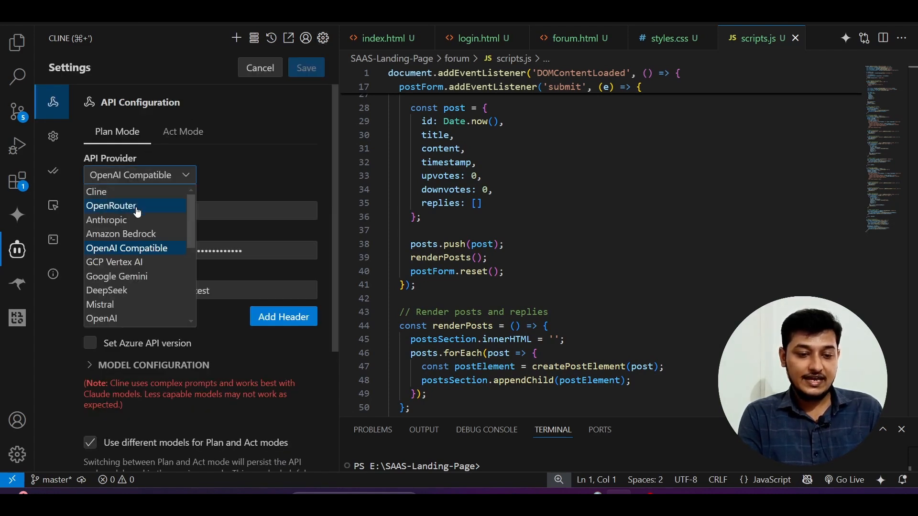
mouse_move(216, 197)
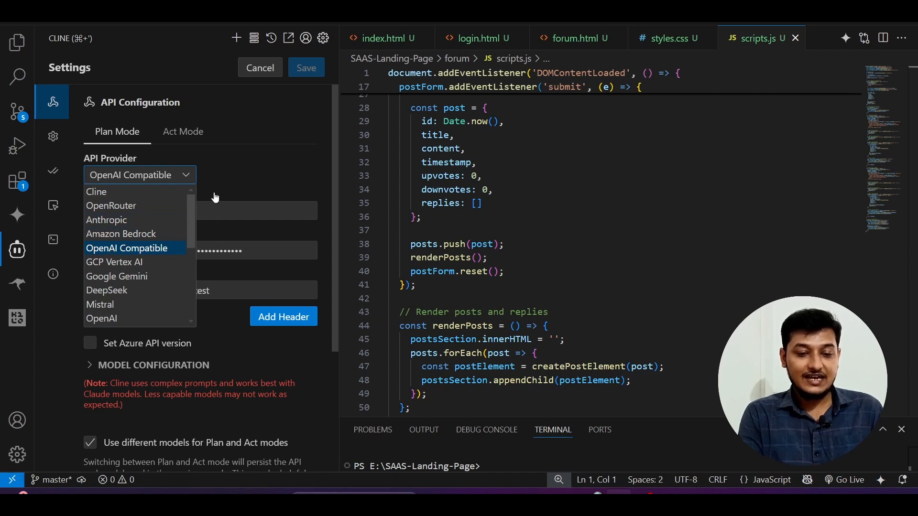
click(125, 248)
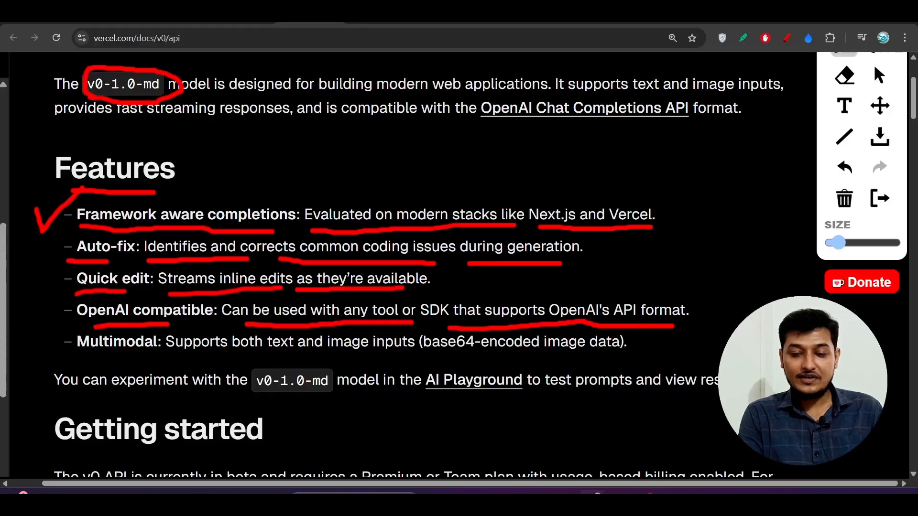
Step: Underline the POST chat completions endpoint URL, then mark the example request below
click(472, 380)
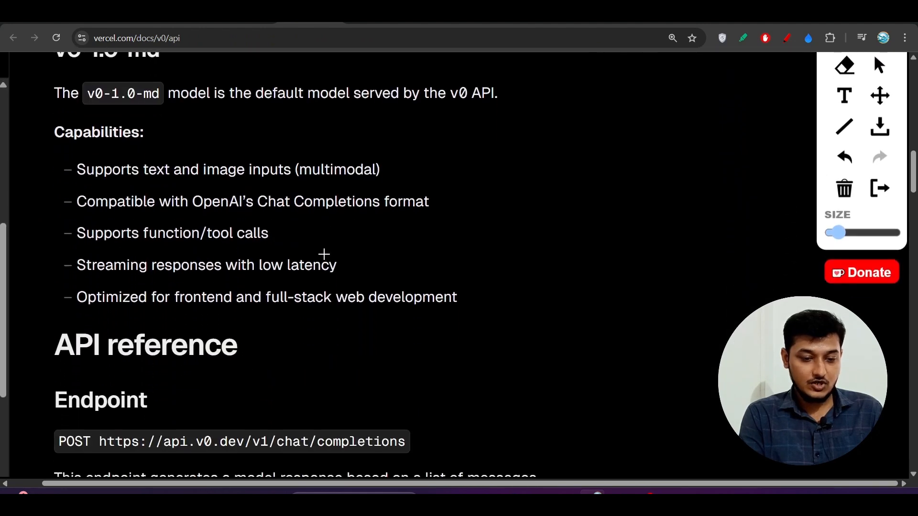
scroll(down, 3)
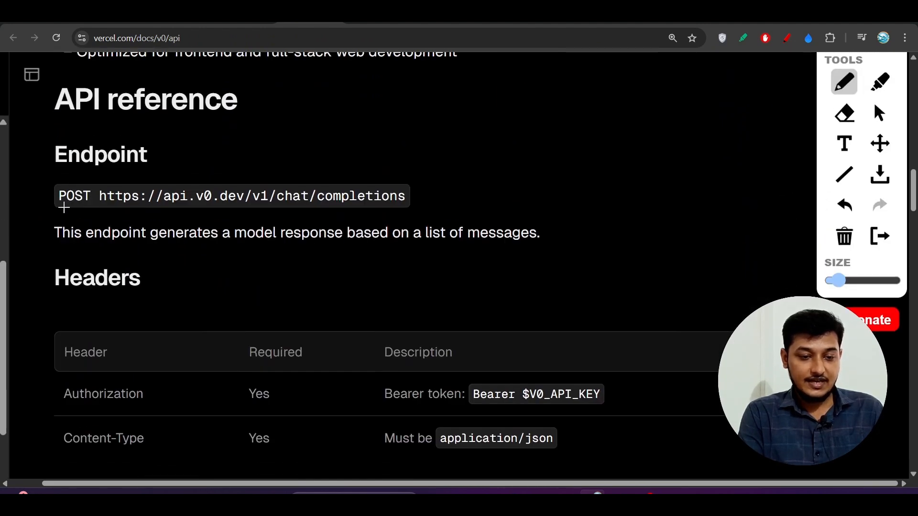
drag(65, 210, 401, 205)
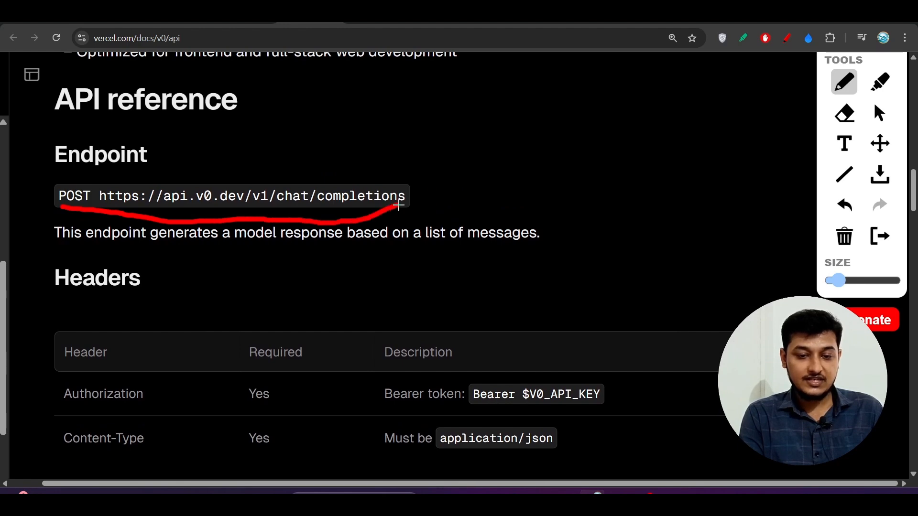
drag(398, 208, 94, 205)
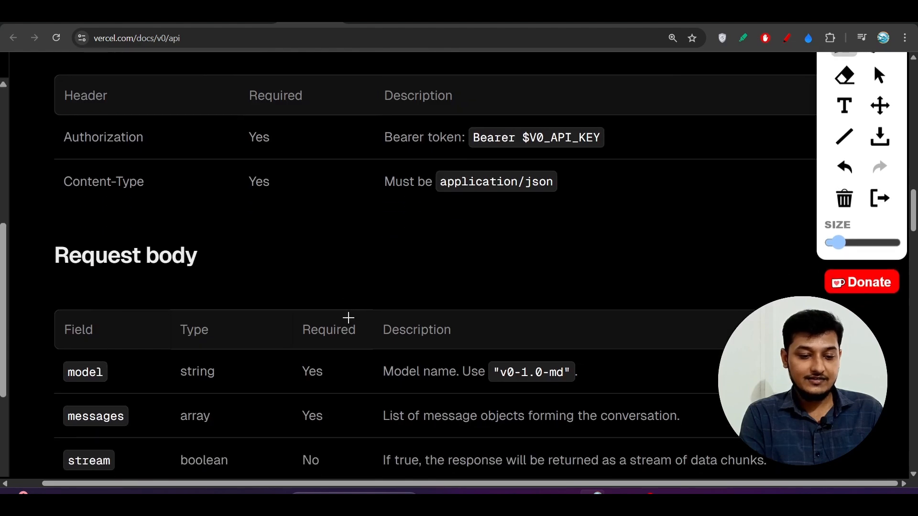
scroll(down, 3)
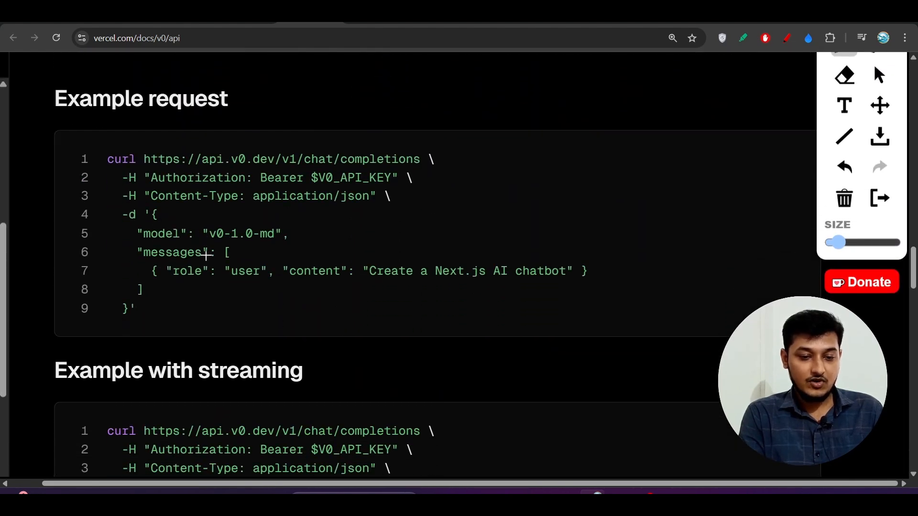
drag(202, 246, 272, 249)
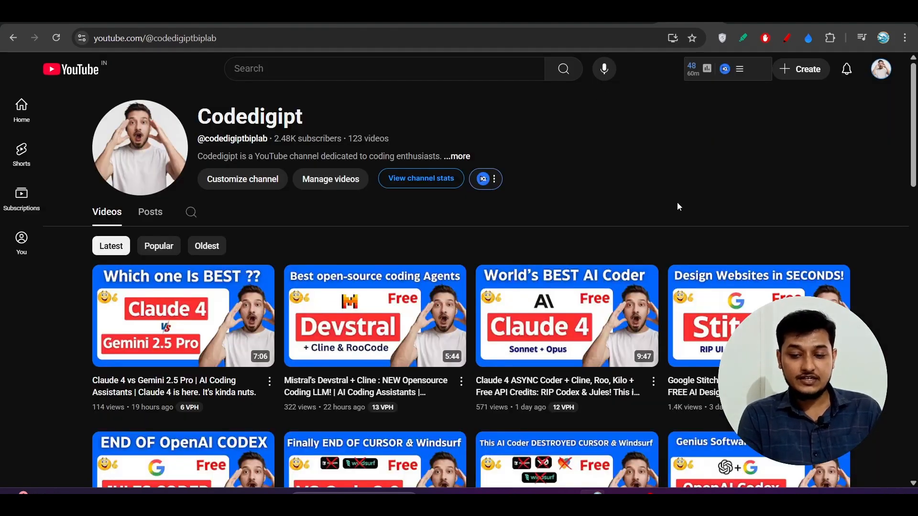
Step: Scroll through the Codedigipt channel's recent AI coding video uploads
scroll(down, 3)
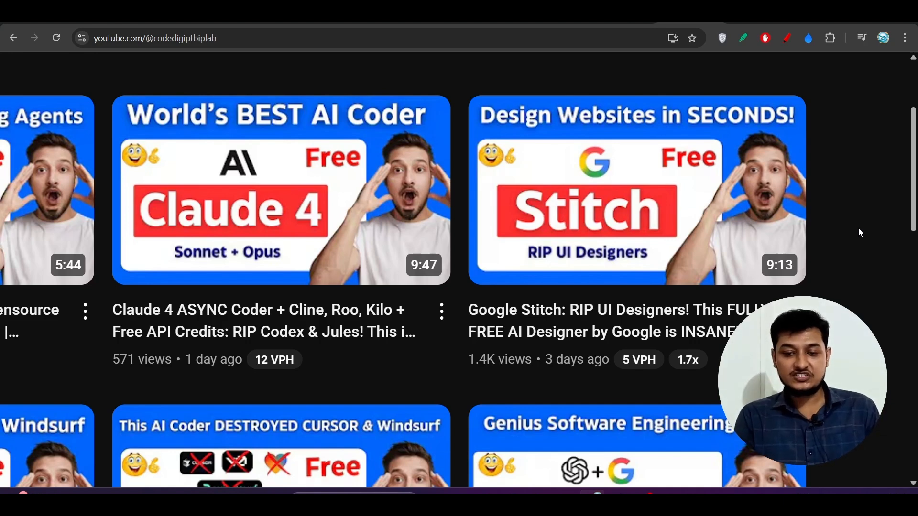
mouse_move(863, 279)
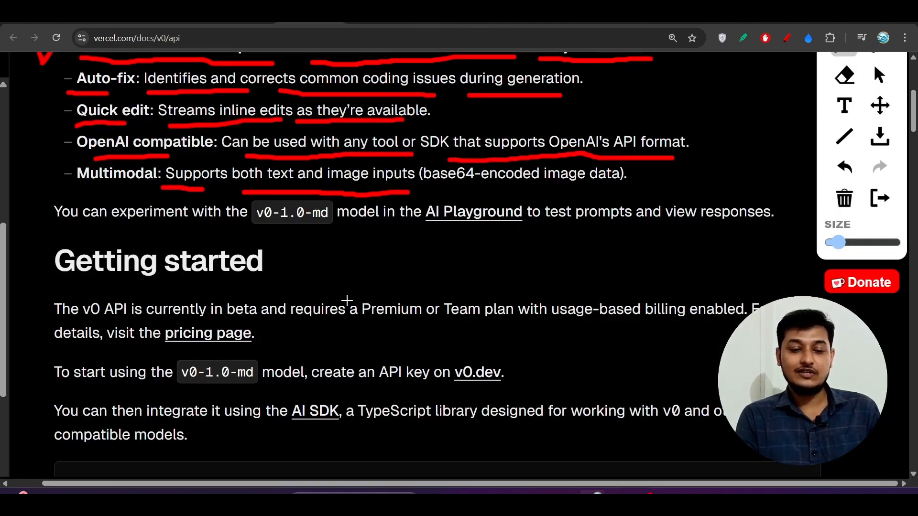
Step: Underline '128K total context' and circle the $3 and $15 token price lines
scroll(down, 3)
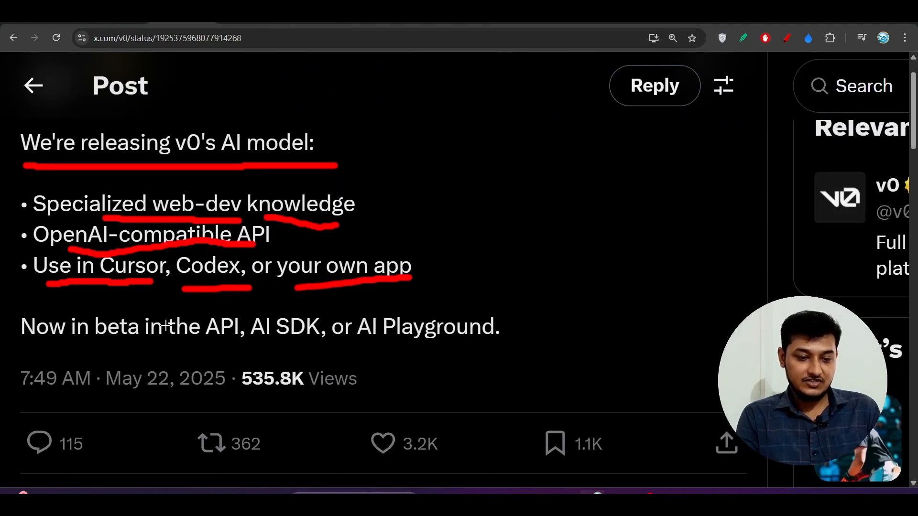
scroll(down, 3)
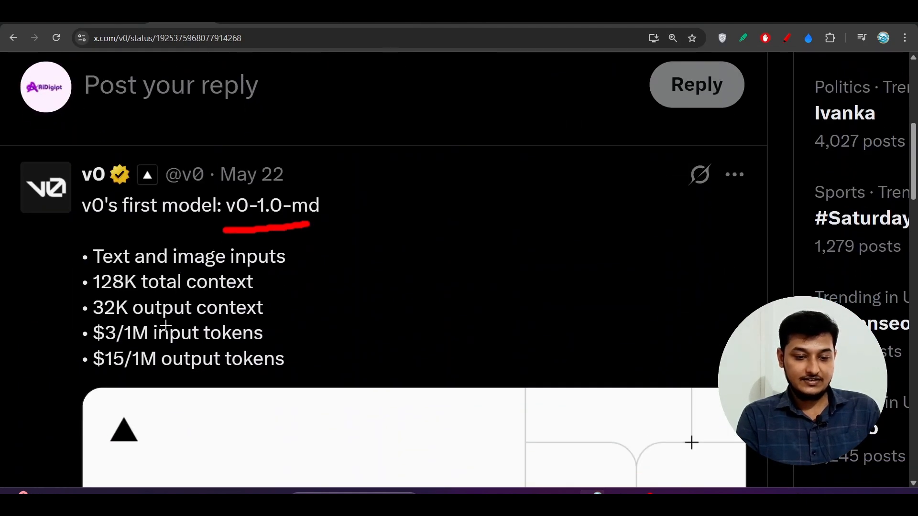
scroll(down, 3)
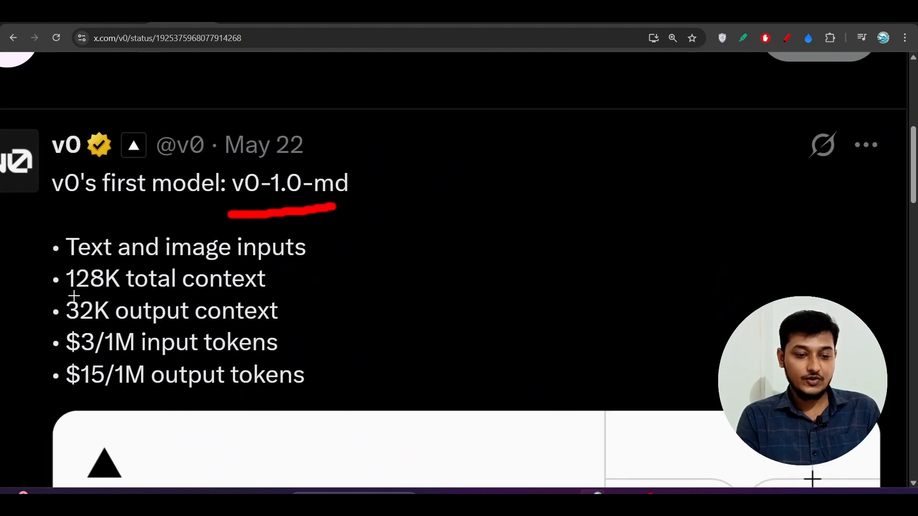
drag(67, 295, 286, 296)
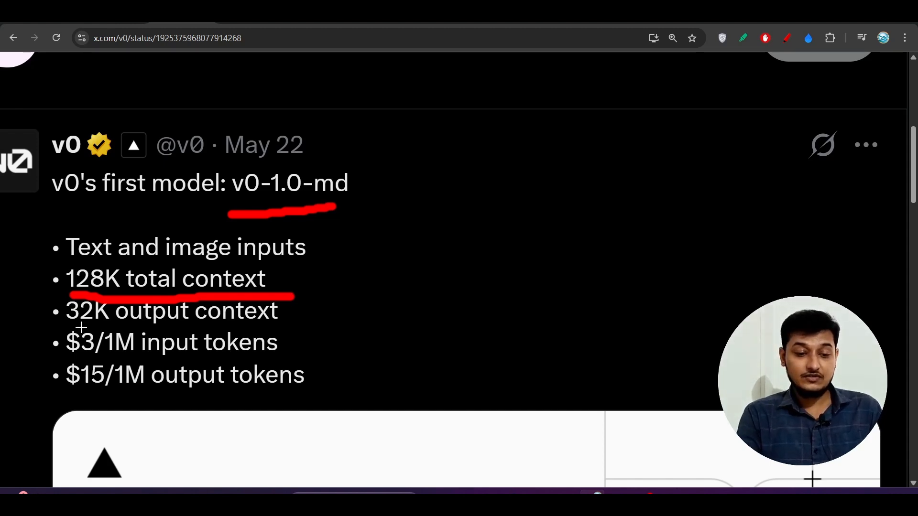
drag(66, 328, 222, 328)
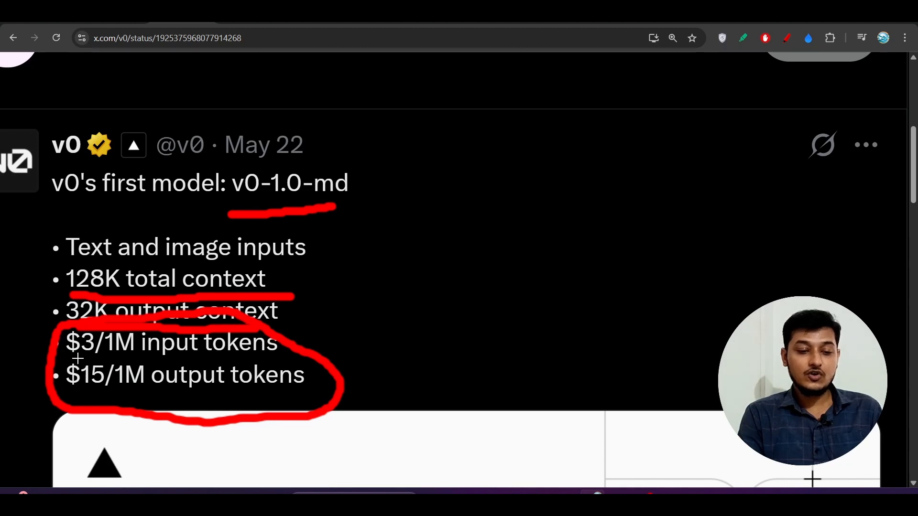
mouse_move(71, 358)
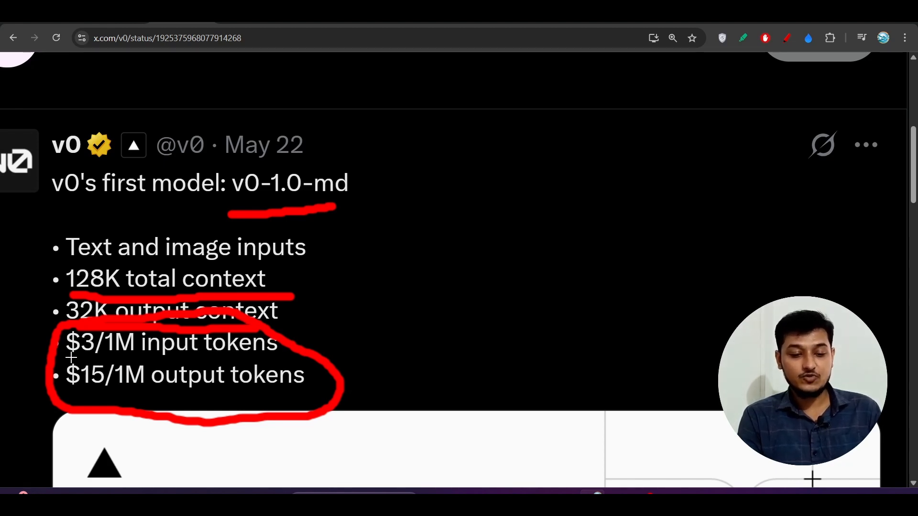
mouse_move(112, 393)
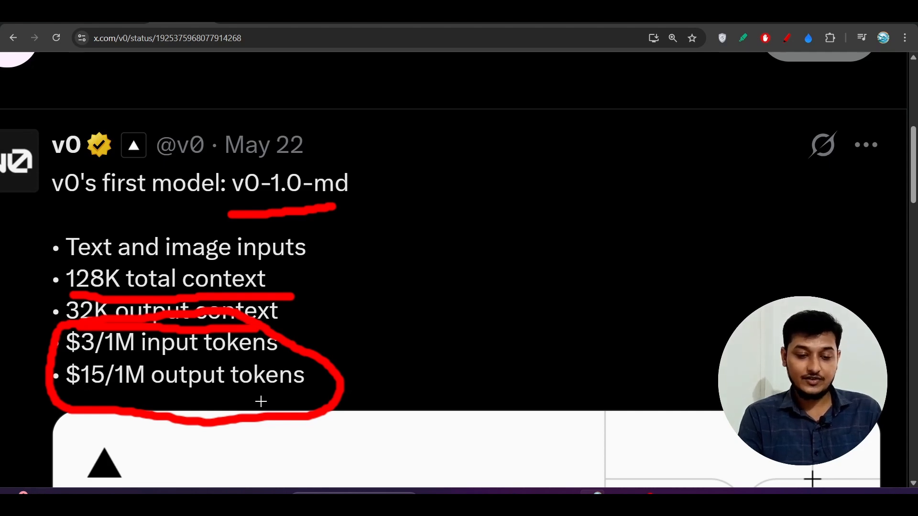
scroll(up, 3)
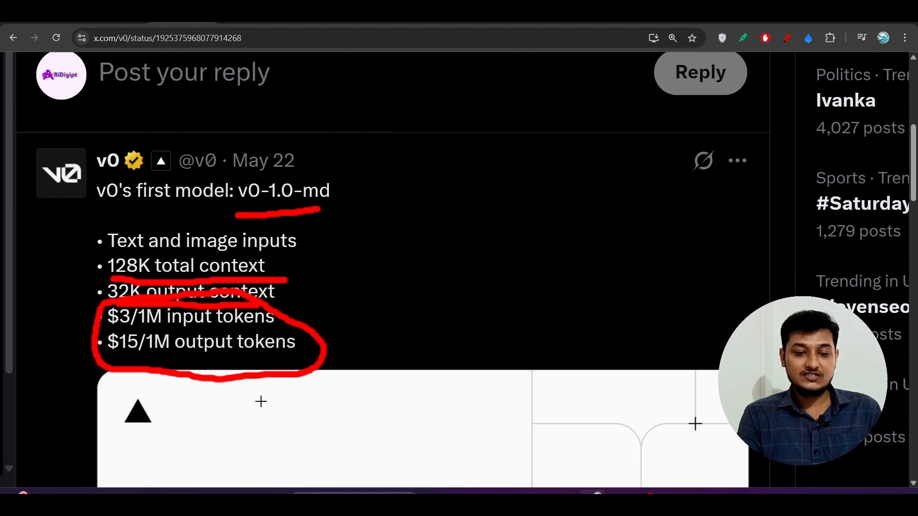
scroll(down, 3)
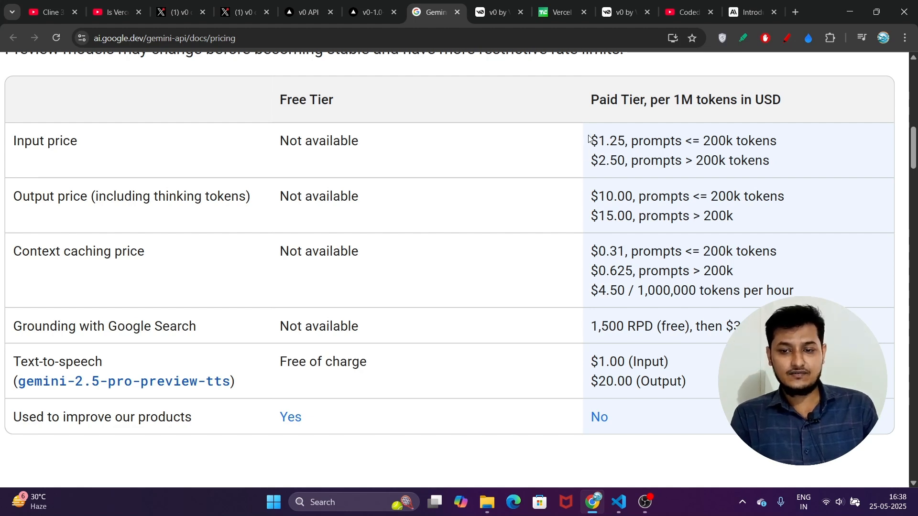
Step: Highlight Gemini's paid input prices, then move through the AI SDK playground and v0 API tabs to the X post
drag(693, 140, 777, 141)
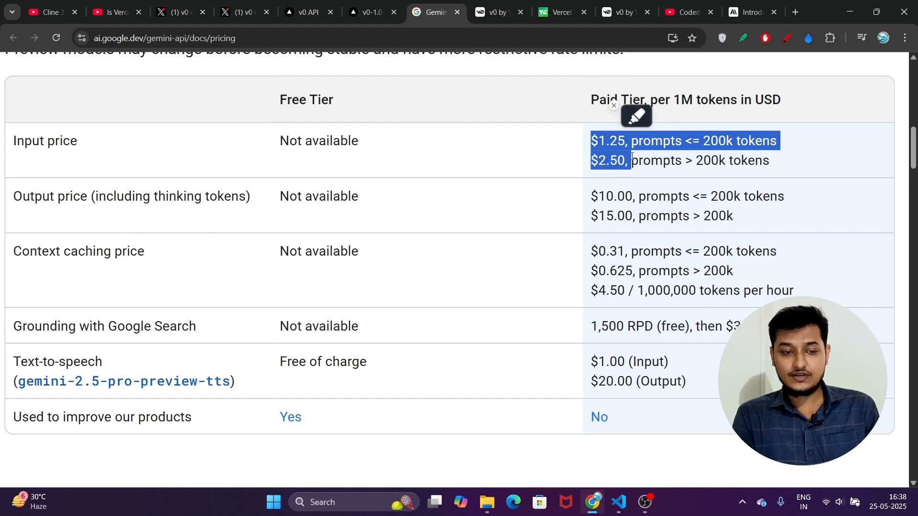
click(487, 96)
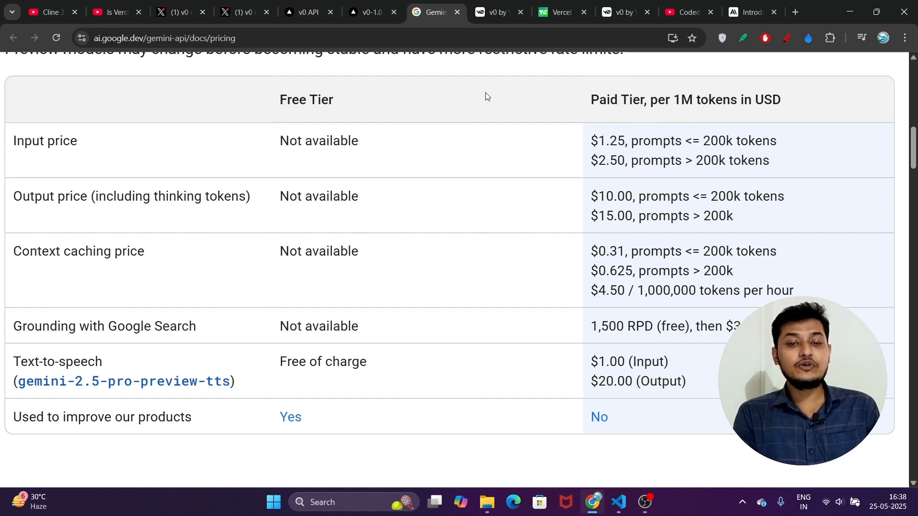
click(366, 11)
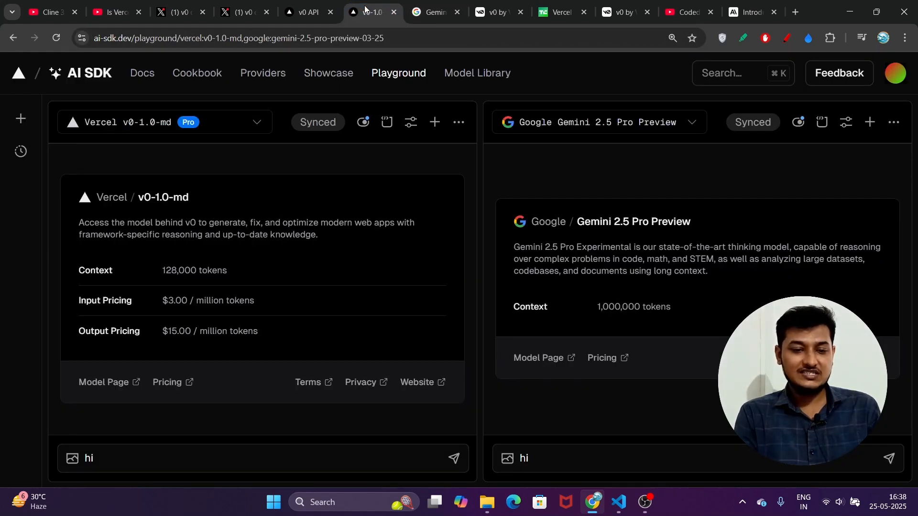
click(306, 11)
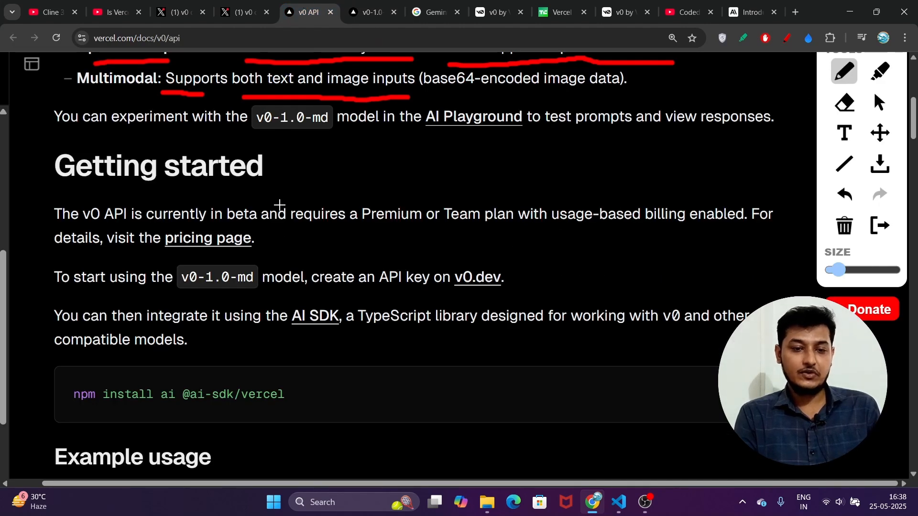
click(179, 12)
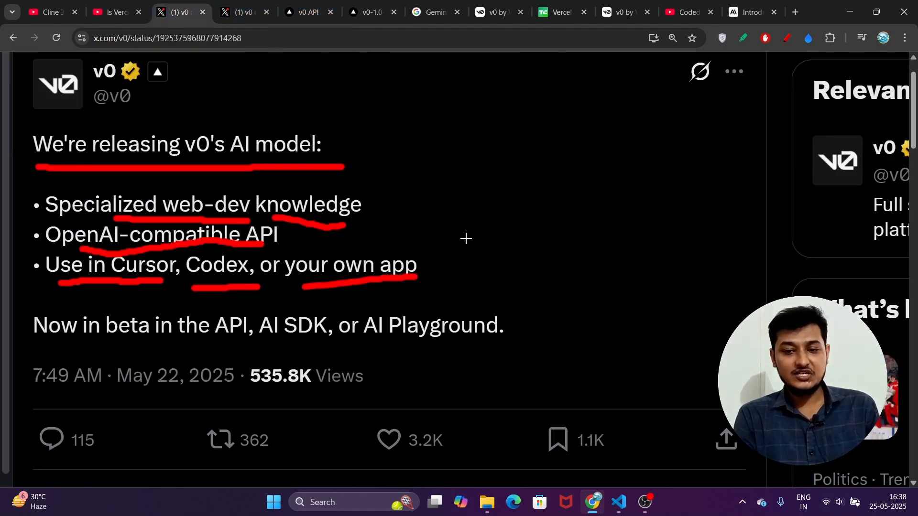
mouse_move(537, 188)
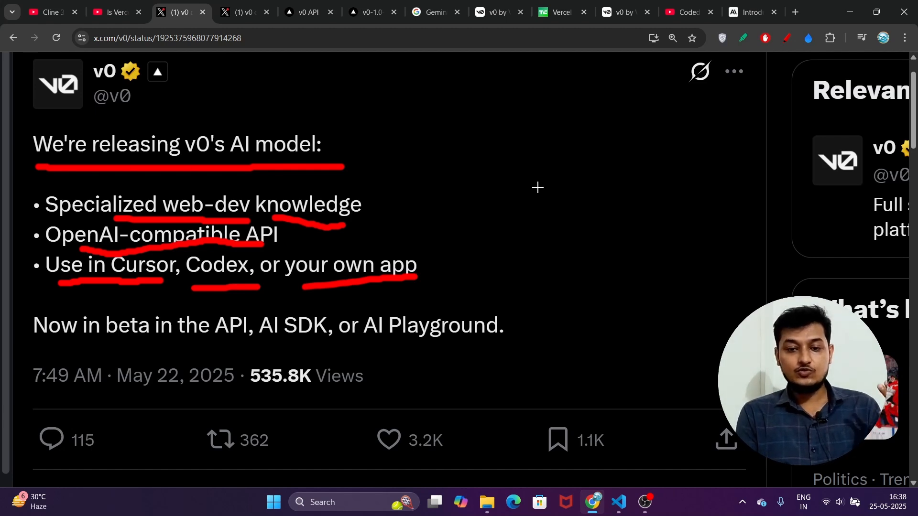
mouse_move(604, 115)
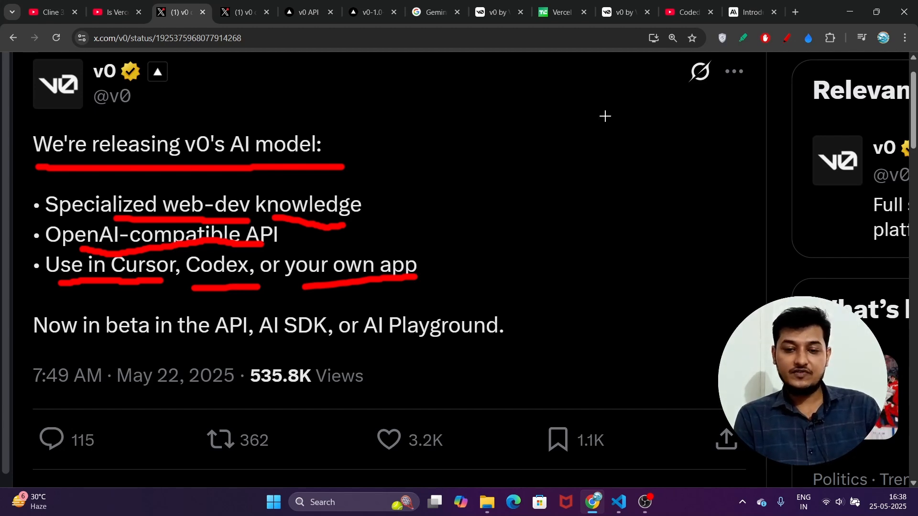
mouse_move(611, 79)
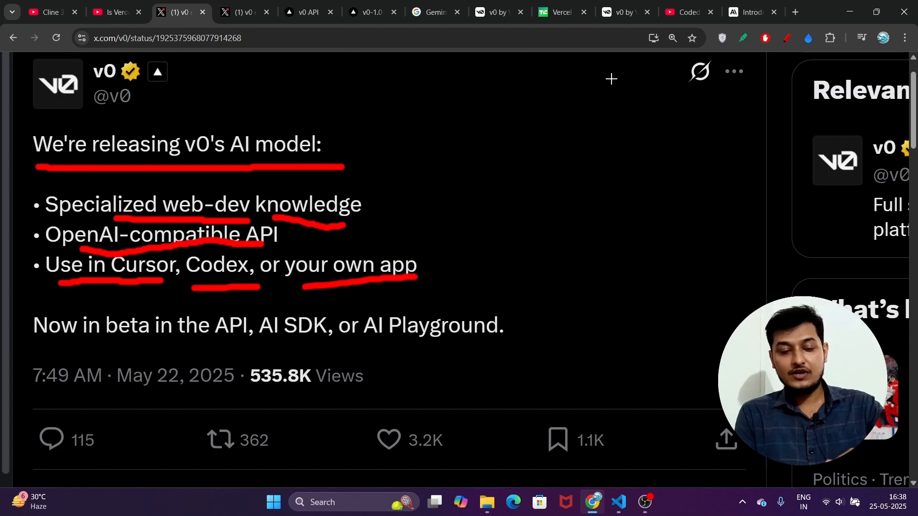
mouse_move(646, 126)
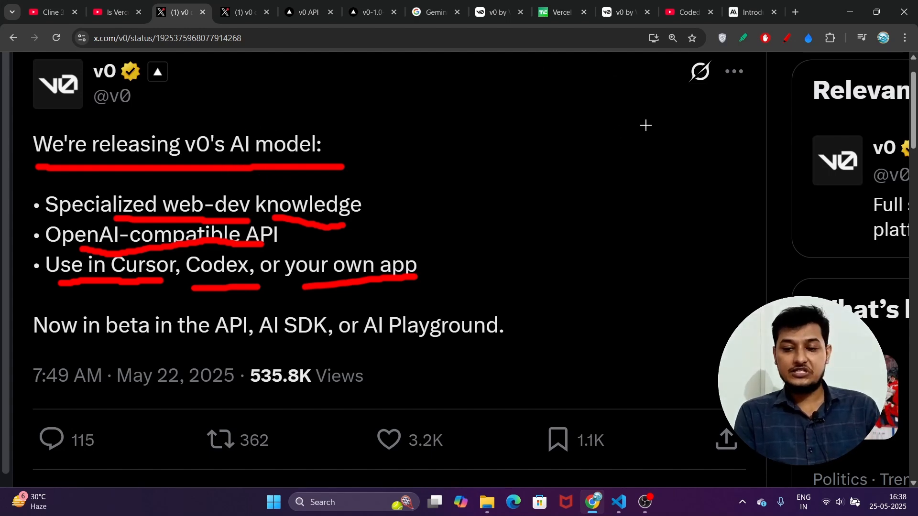
Step: Revisit the YouTube channel, v0 release post and v0 API docs, ending on the v0-1.5 post
click(683, 12)
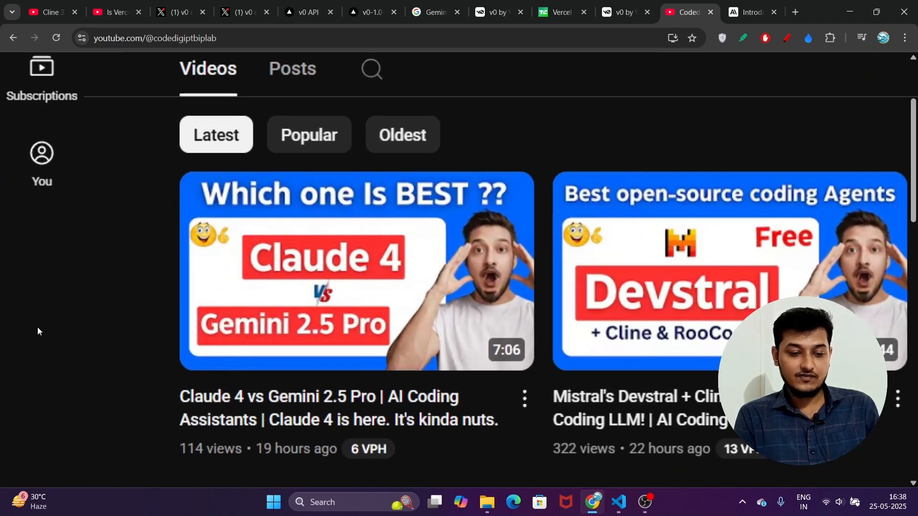
mouse_move(163, 386)
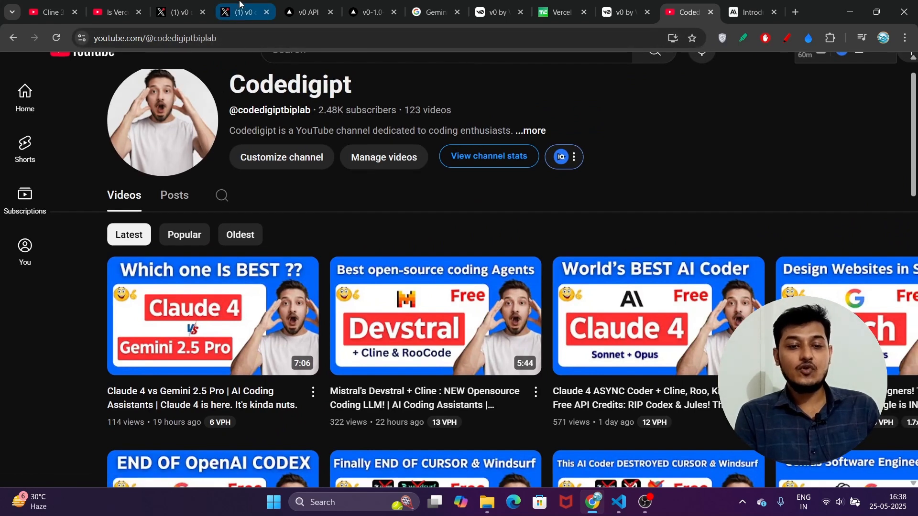
click(181, 12)
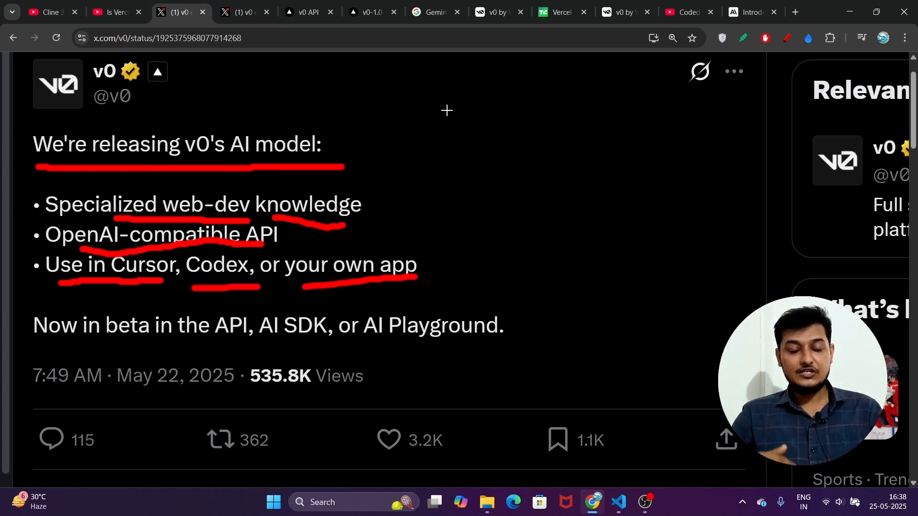
mouse_move(347, 106)
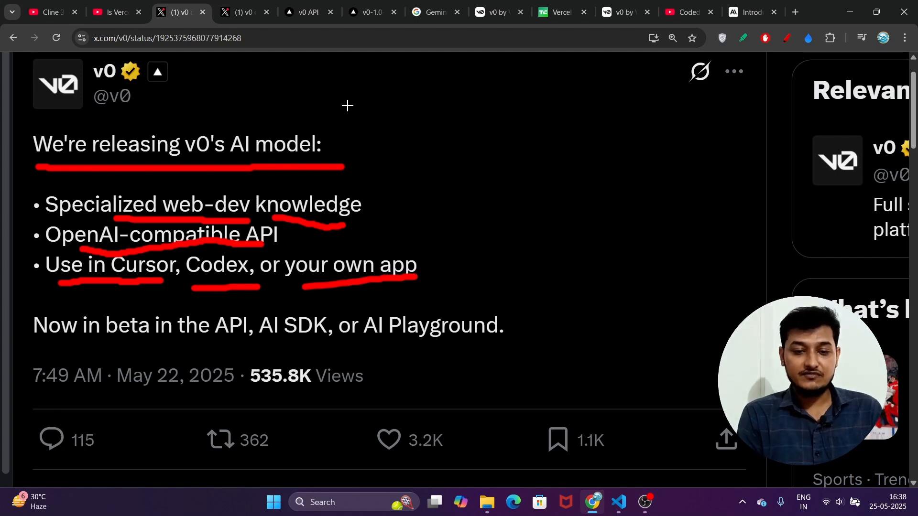
mouse_move(308, 10)
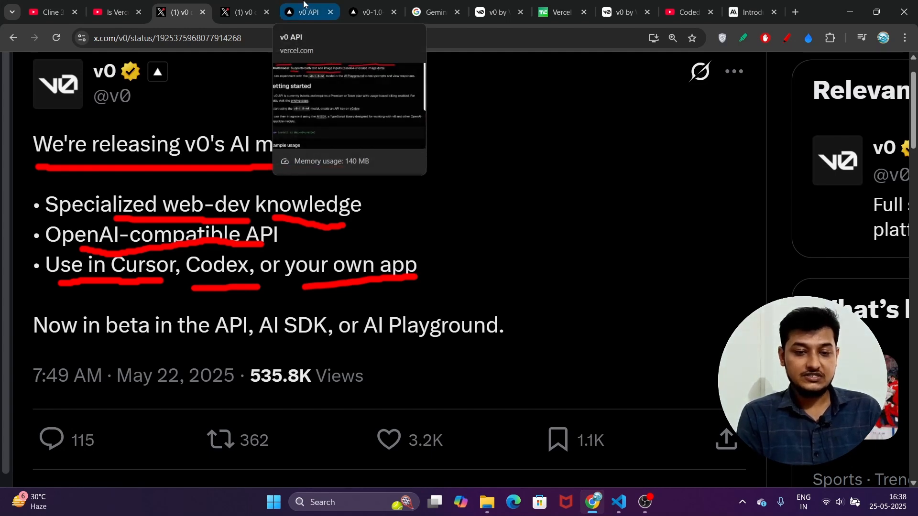
click(309, 12)
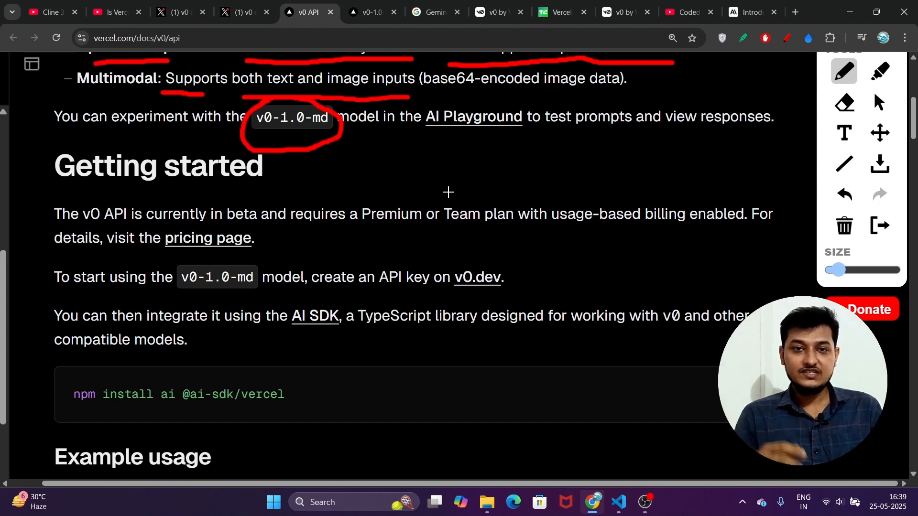
mouse_move(497, 135)
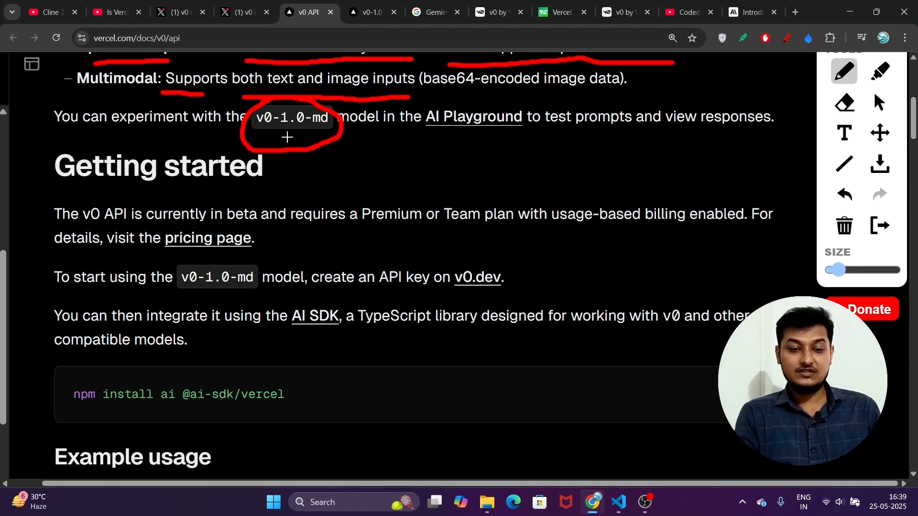
click(240, 12)
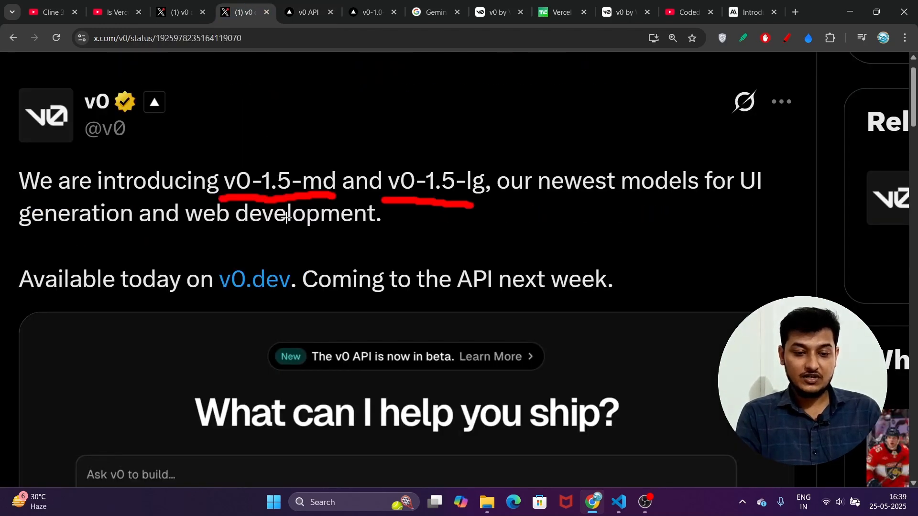
Step: View v0.dev's chat page running v0-1.5-md, then return to the Codedigipt YouTube channel
drag(161, 238, 240, 238)
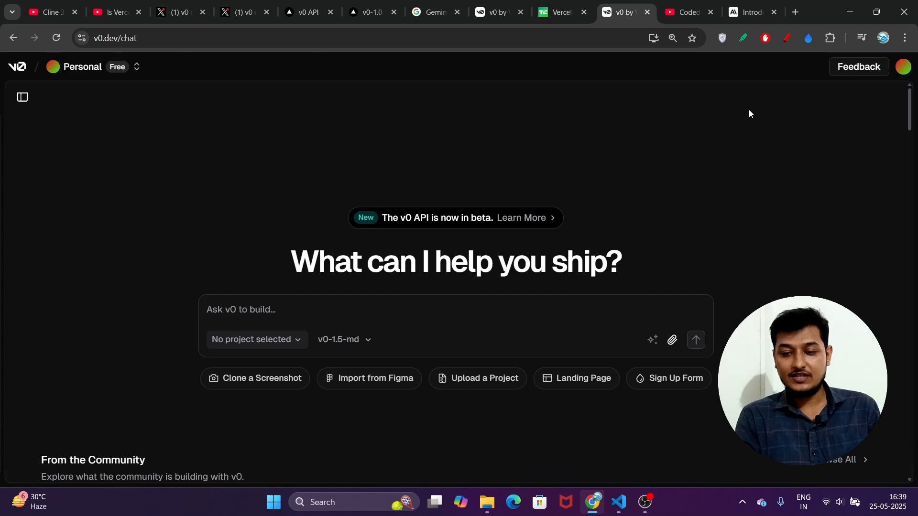
click(903, 66)
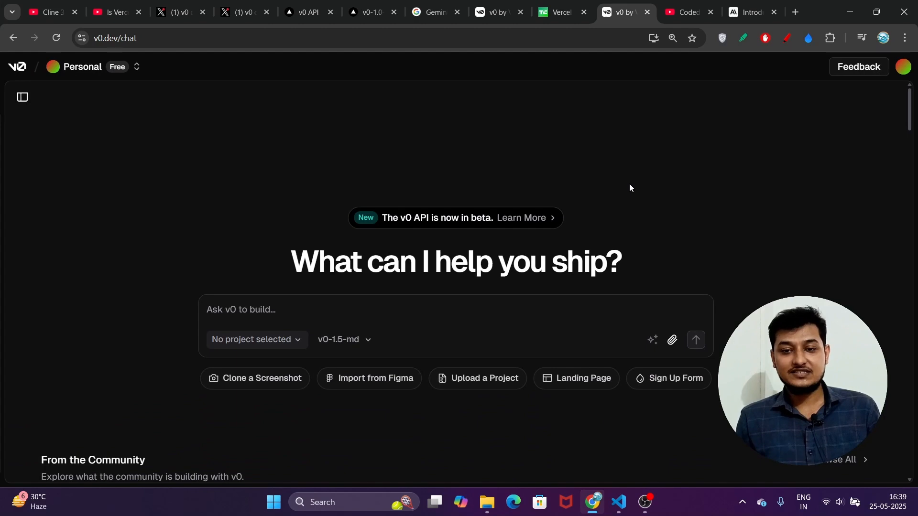
click(687, 12)
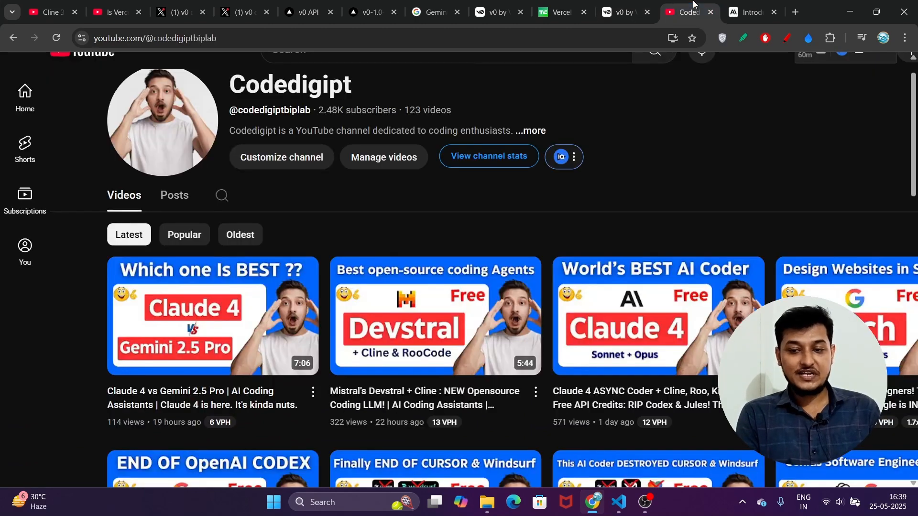